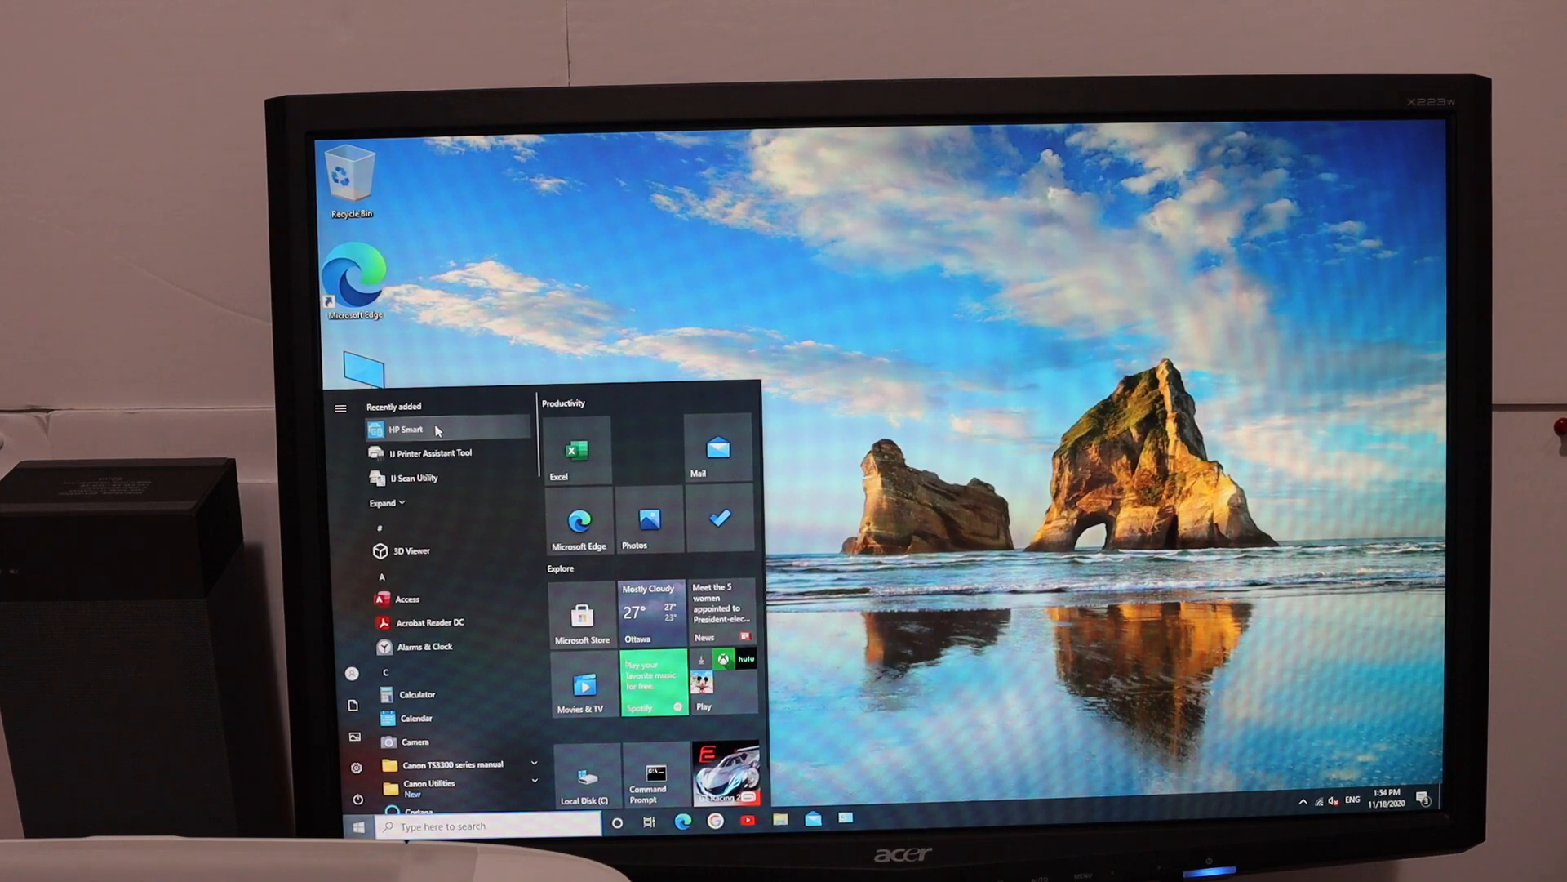
Step: Launch HP Smart and start adding a first printer, finding none on the network
left_click(404, 430)
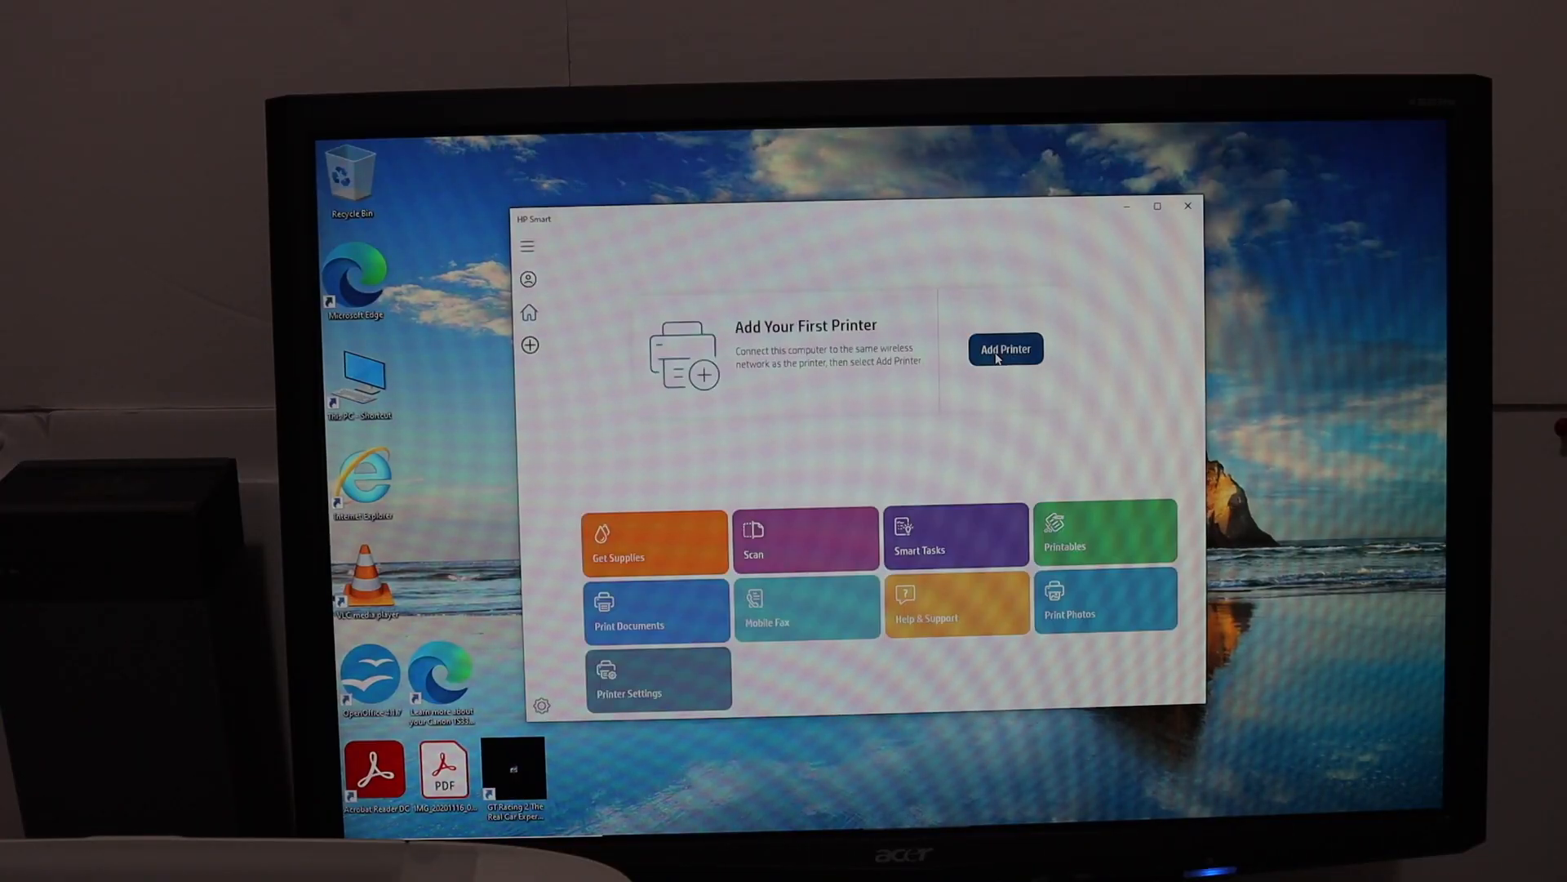
left_click(1004, 349)
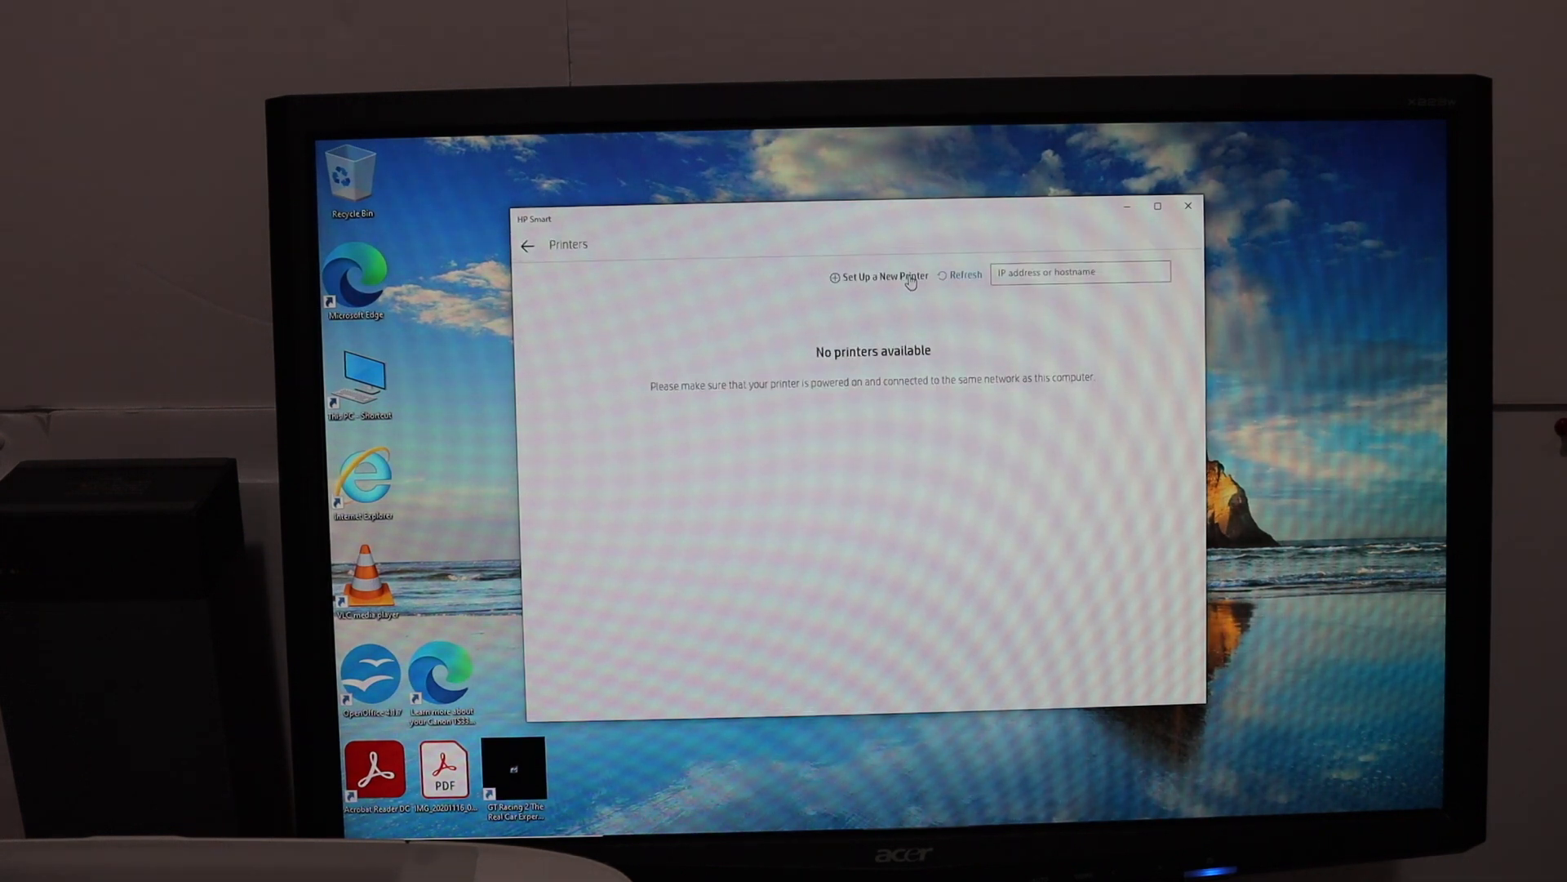
Step: Set up a new printer over USB until the HP DeskJet 3700 series is detected
left_click(879, 275)
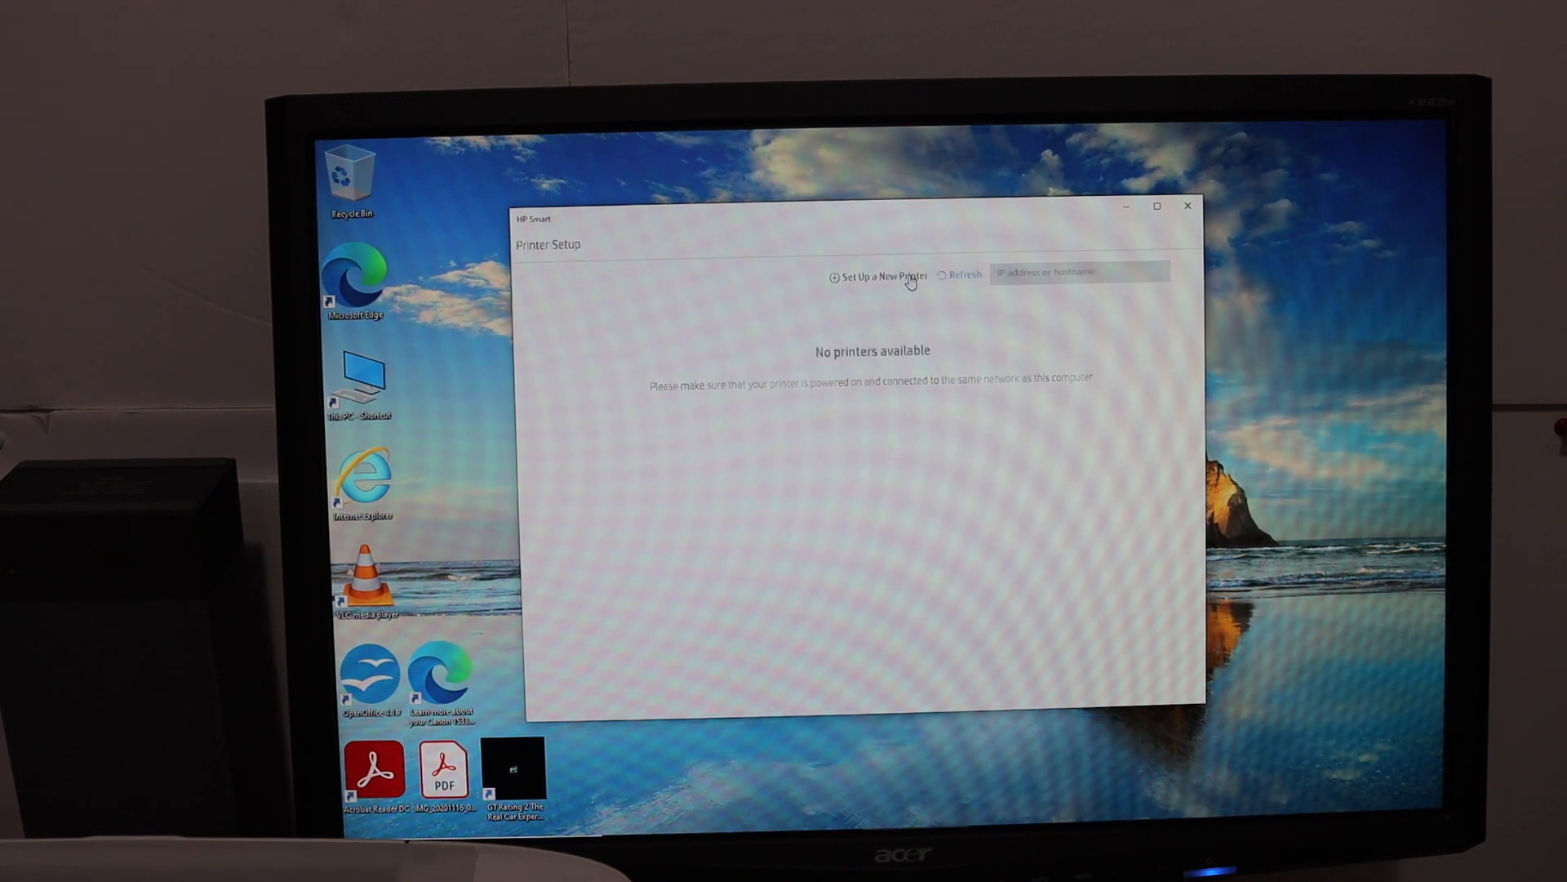
left_click(870, 274)
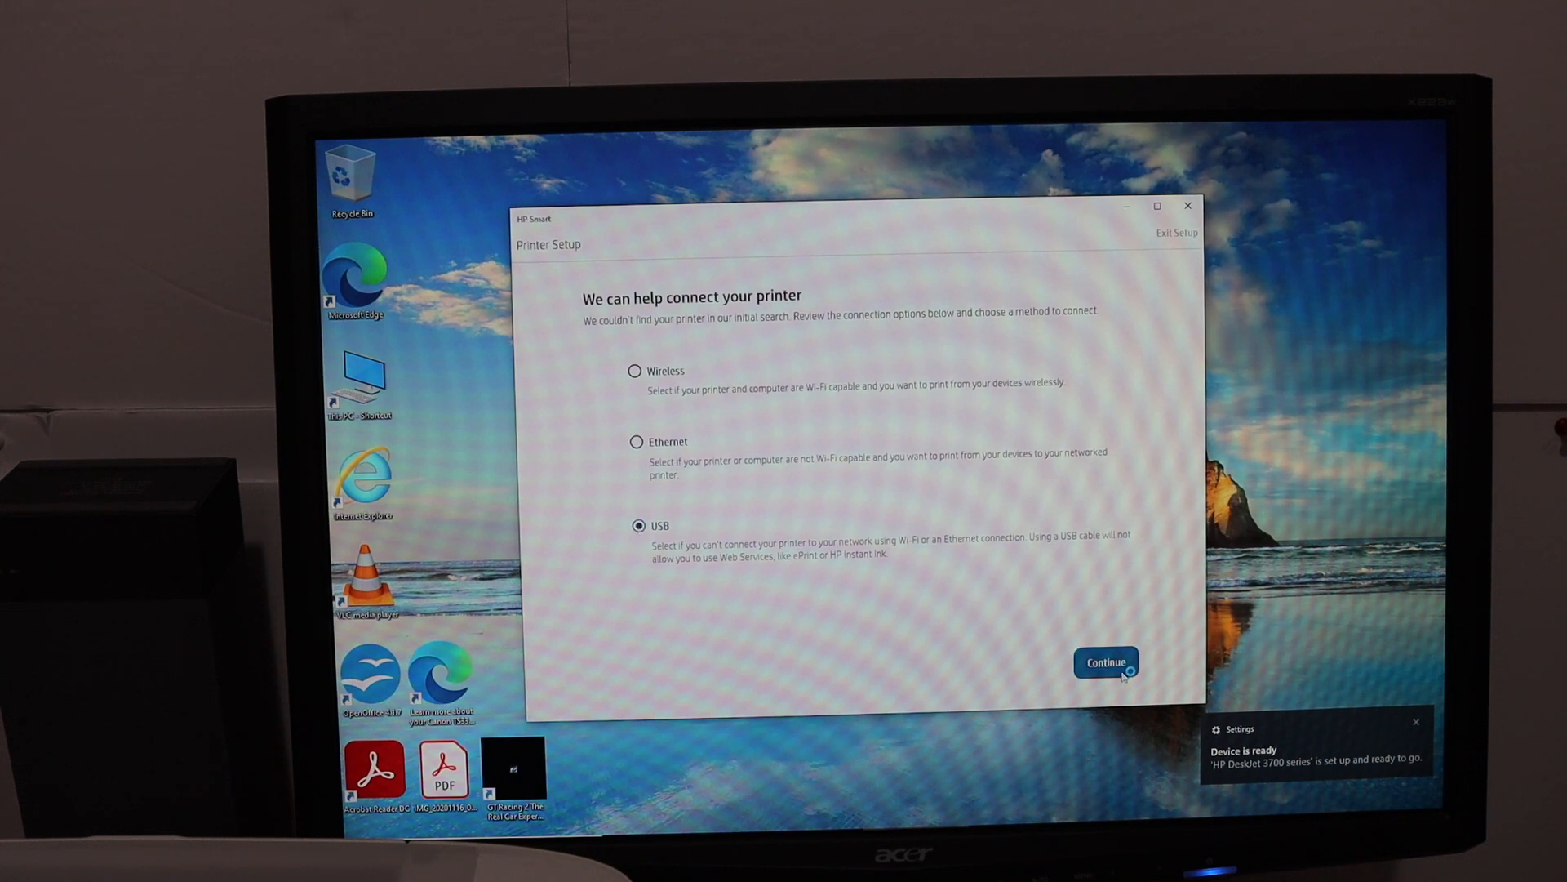
left_click(1105, 661)
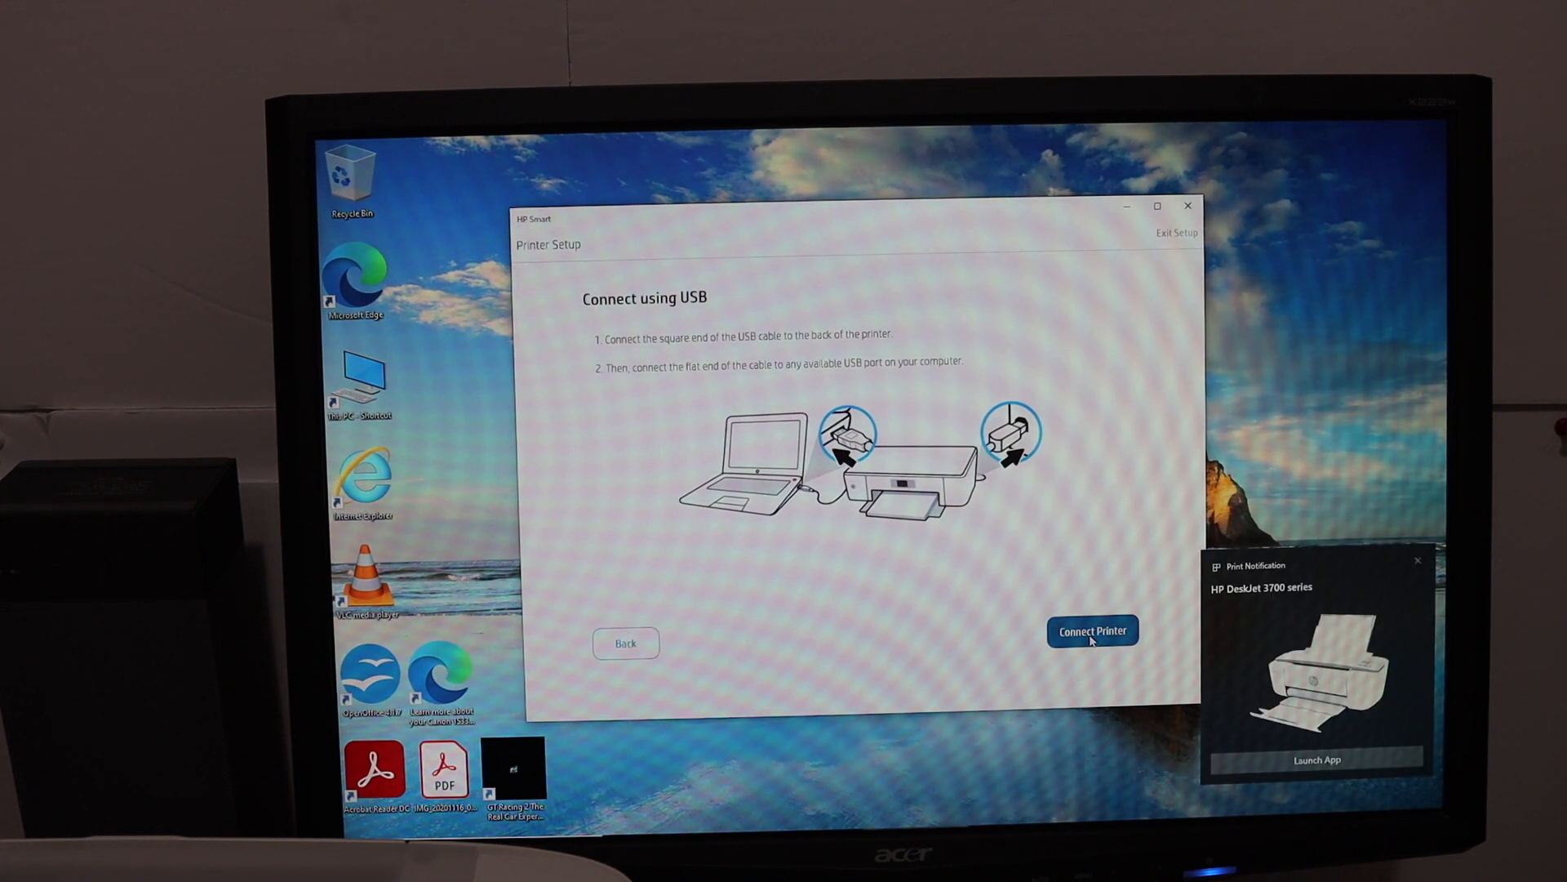
left_click(1092, 630)
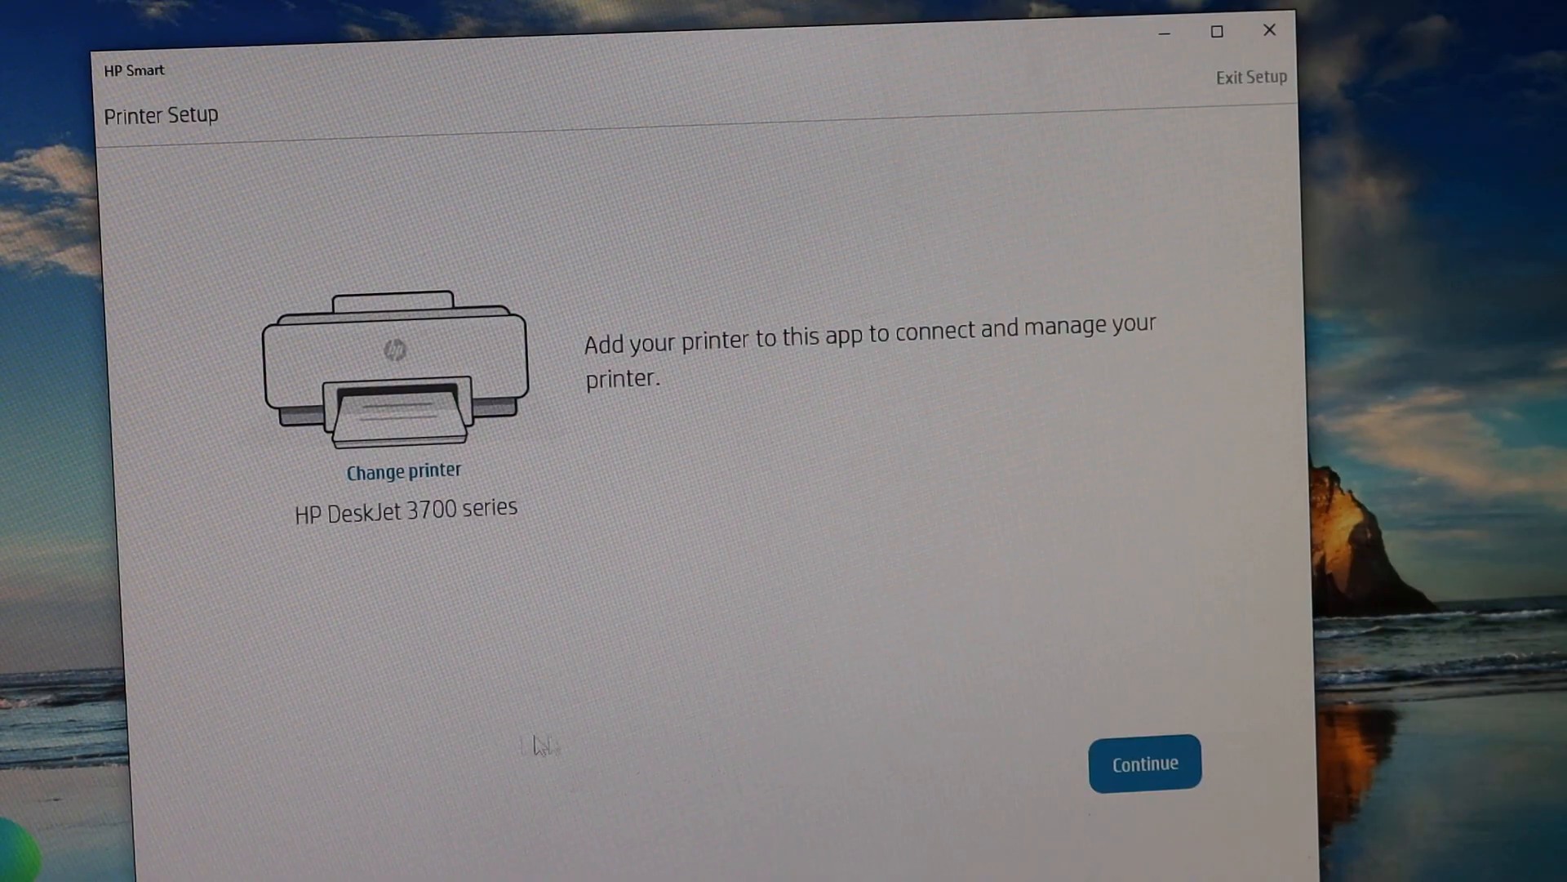
mouse_move(1043, 672)
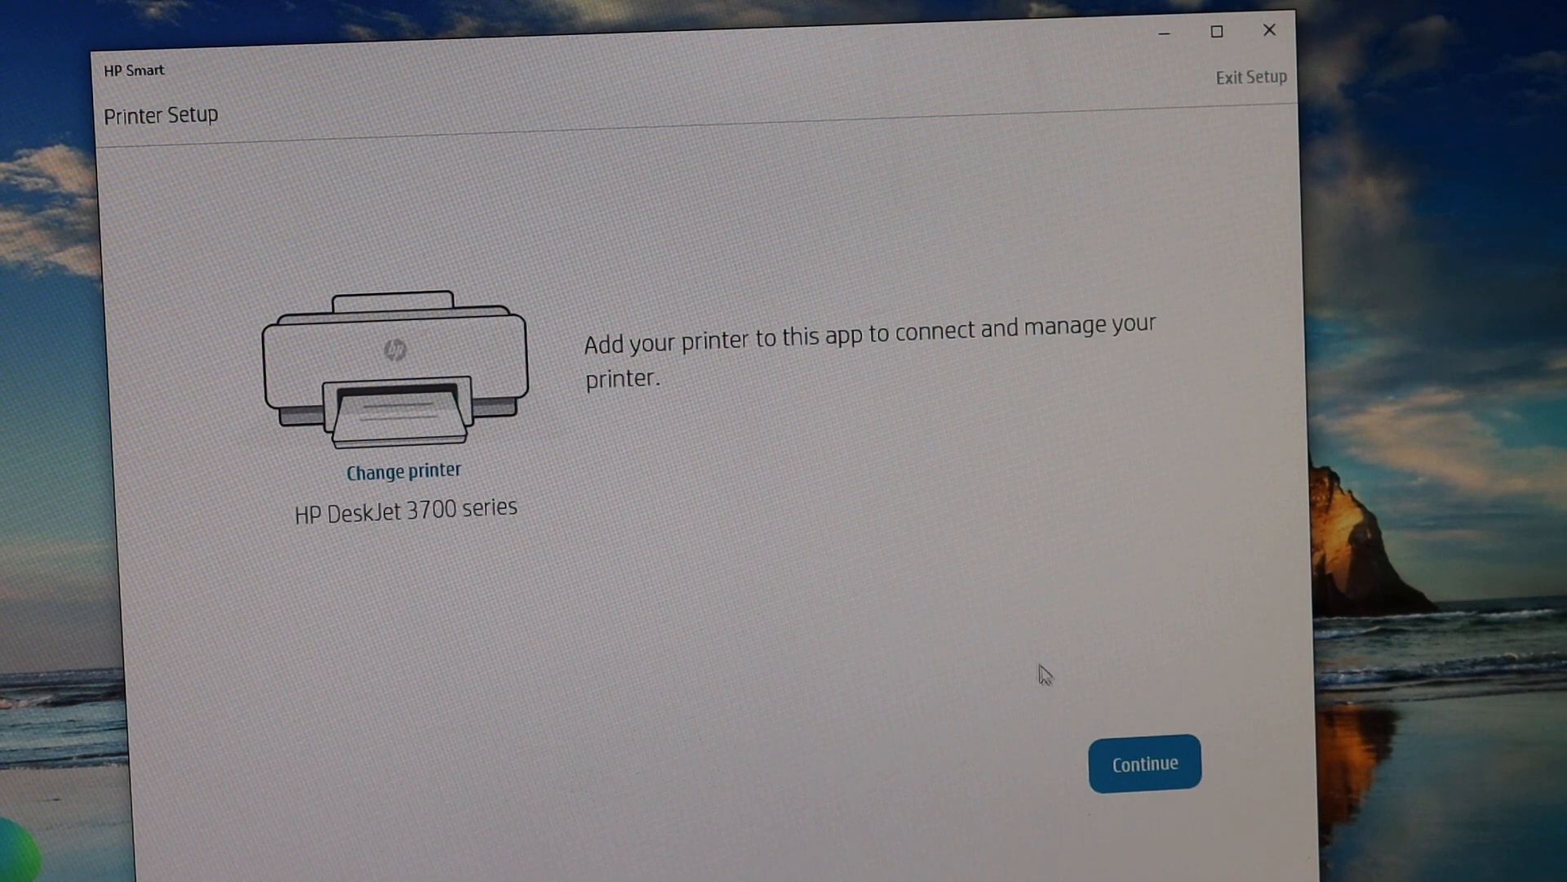
Step: Add the detected HP DeskJet 3700 series, allow device changes and accept the connected printing services notice
left_click(1143, 763)
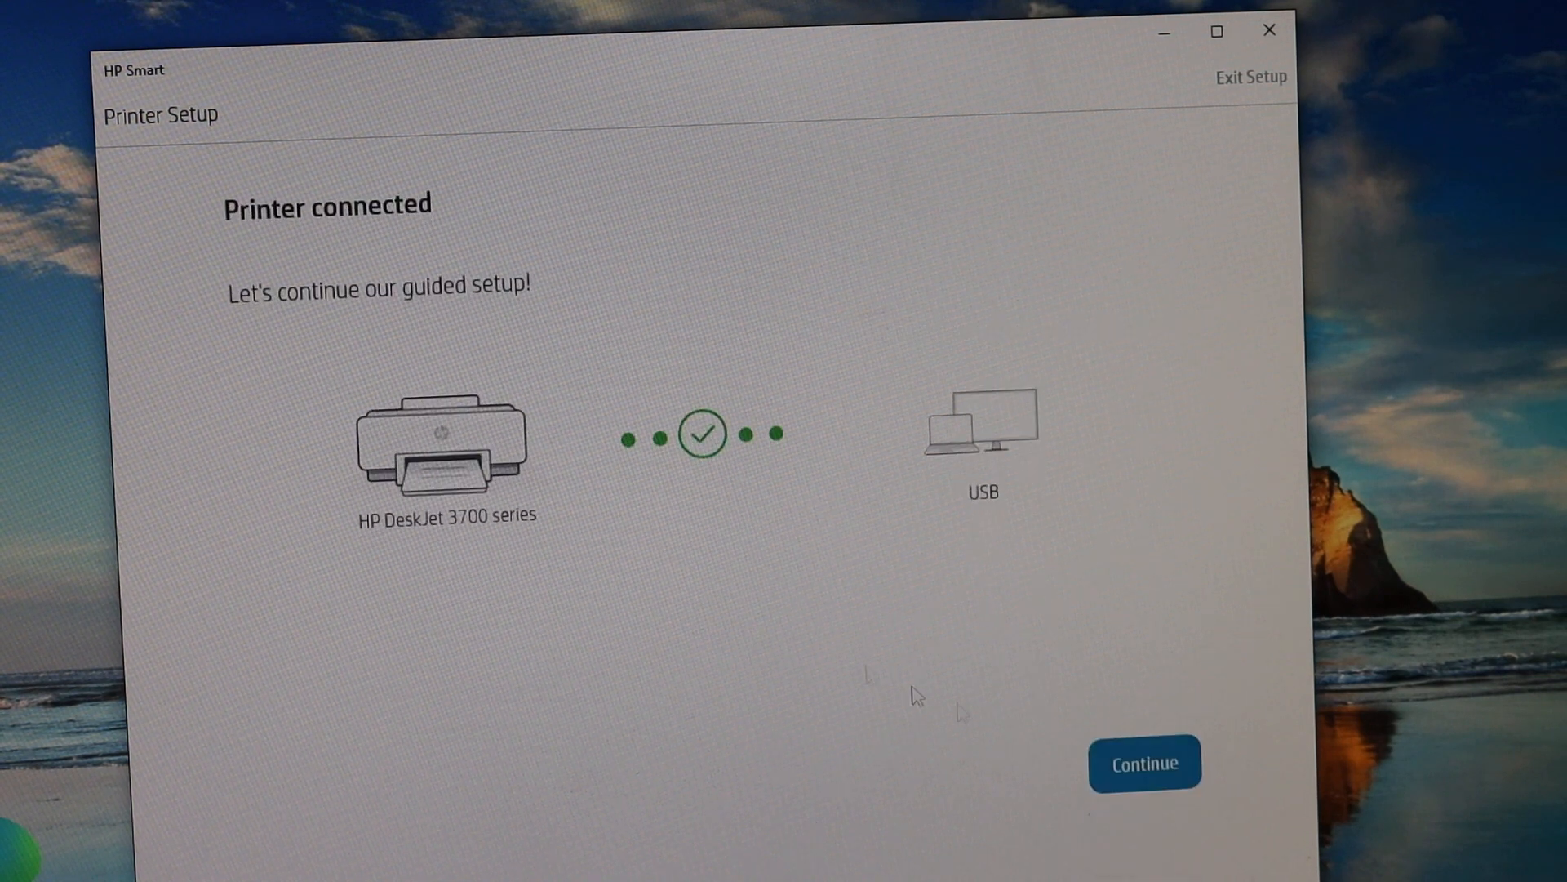
mouse_move(894, 405)
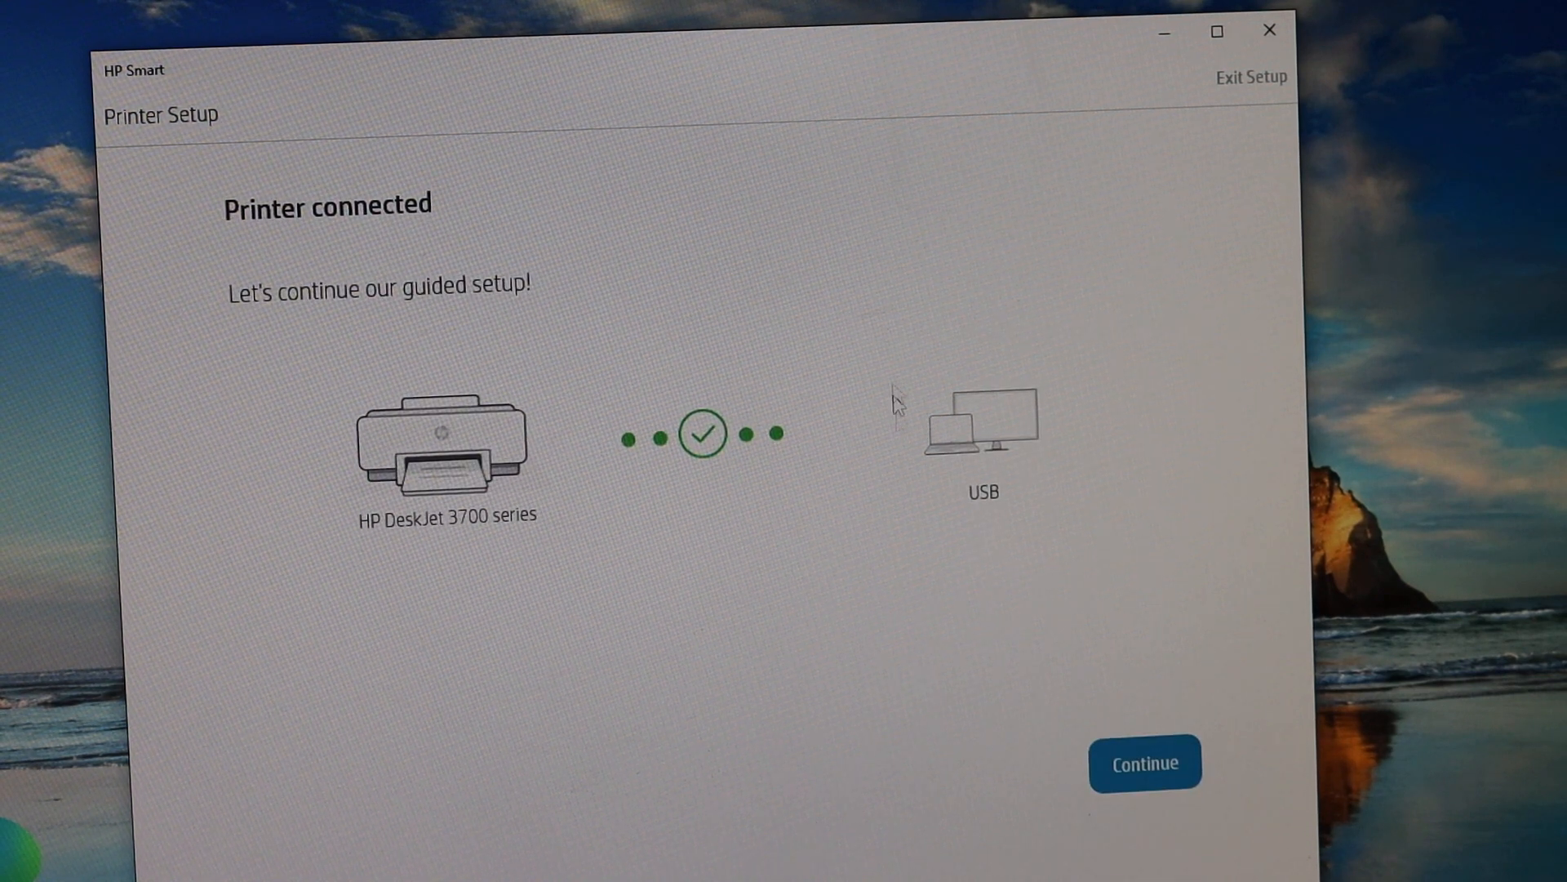
mouse_move(1144, 762)
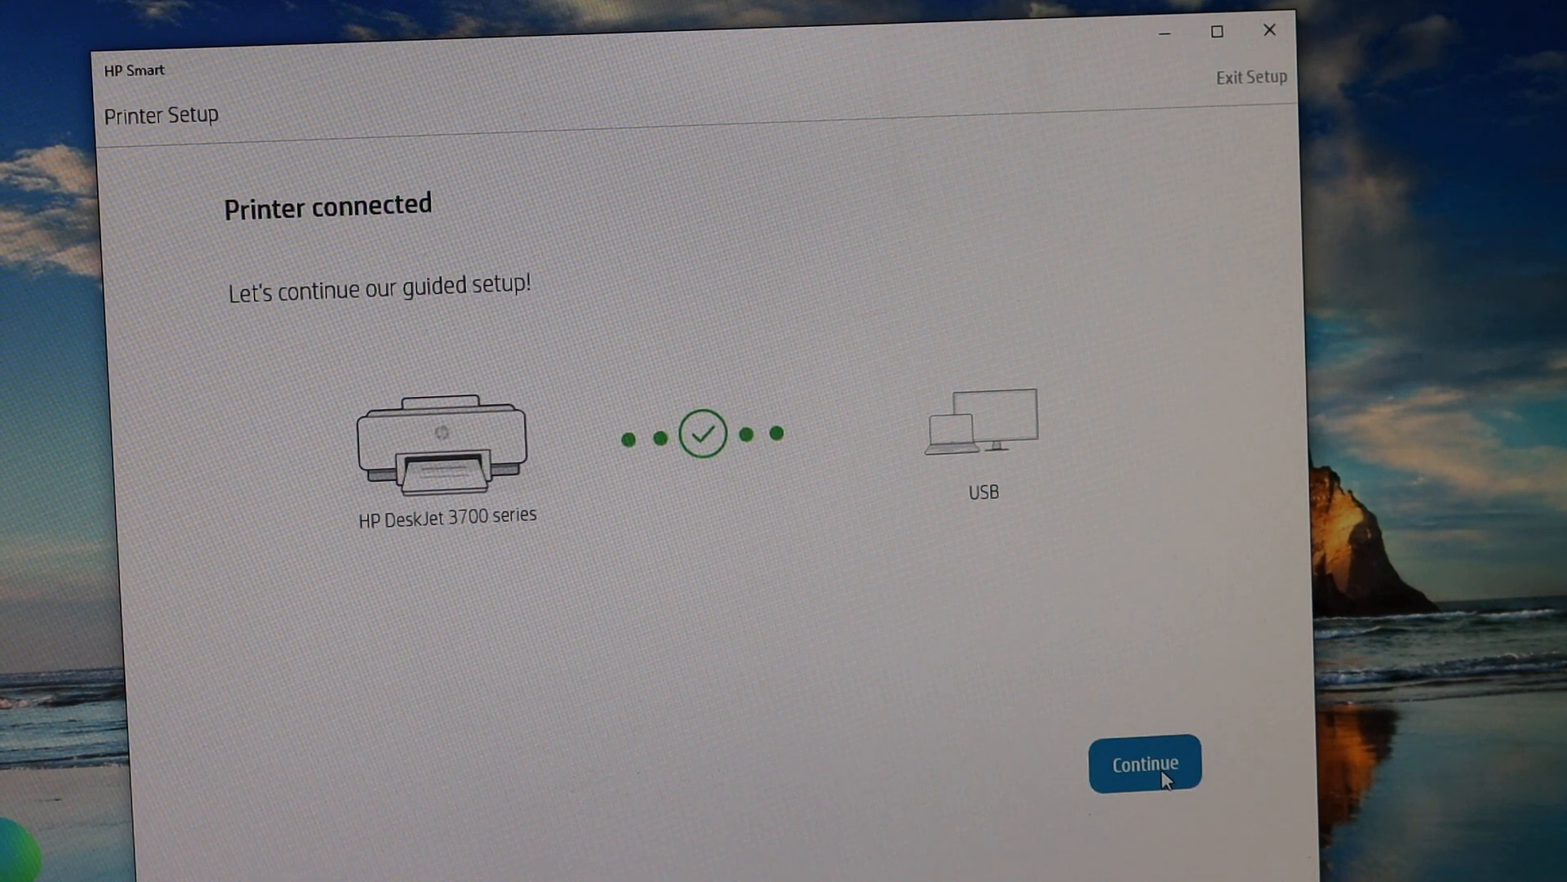
left_click(1144, 763)
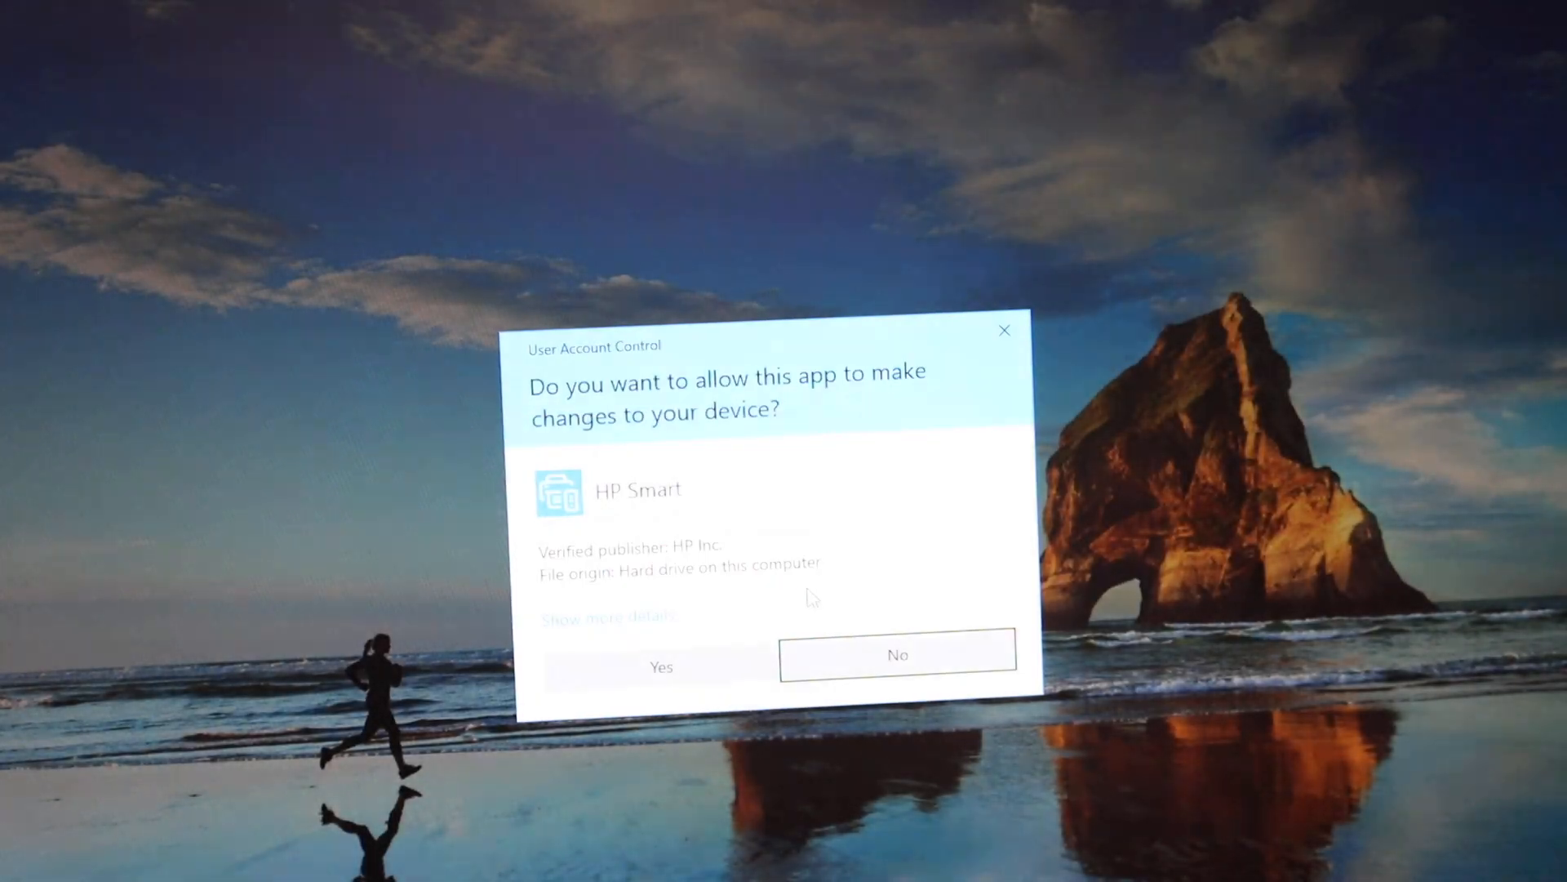
left_click(659, 666)
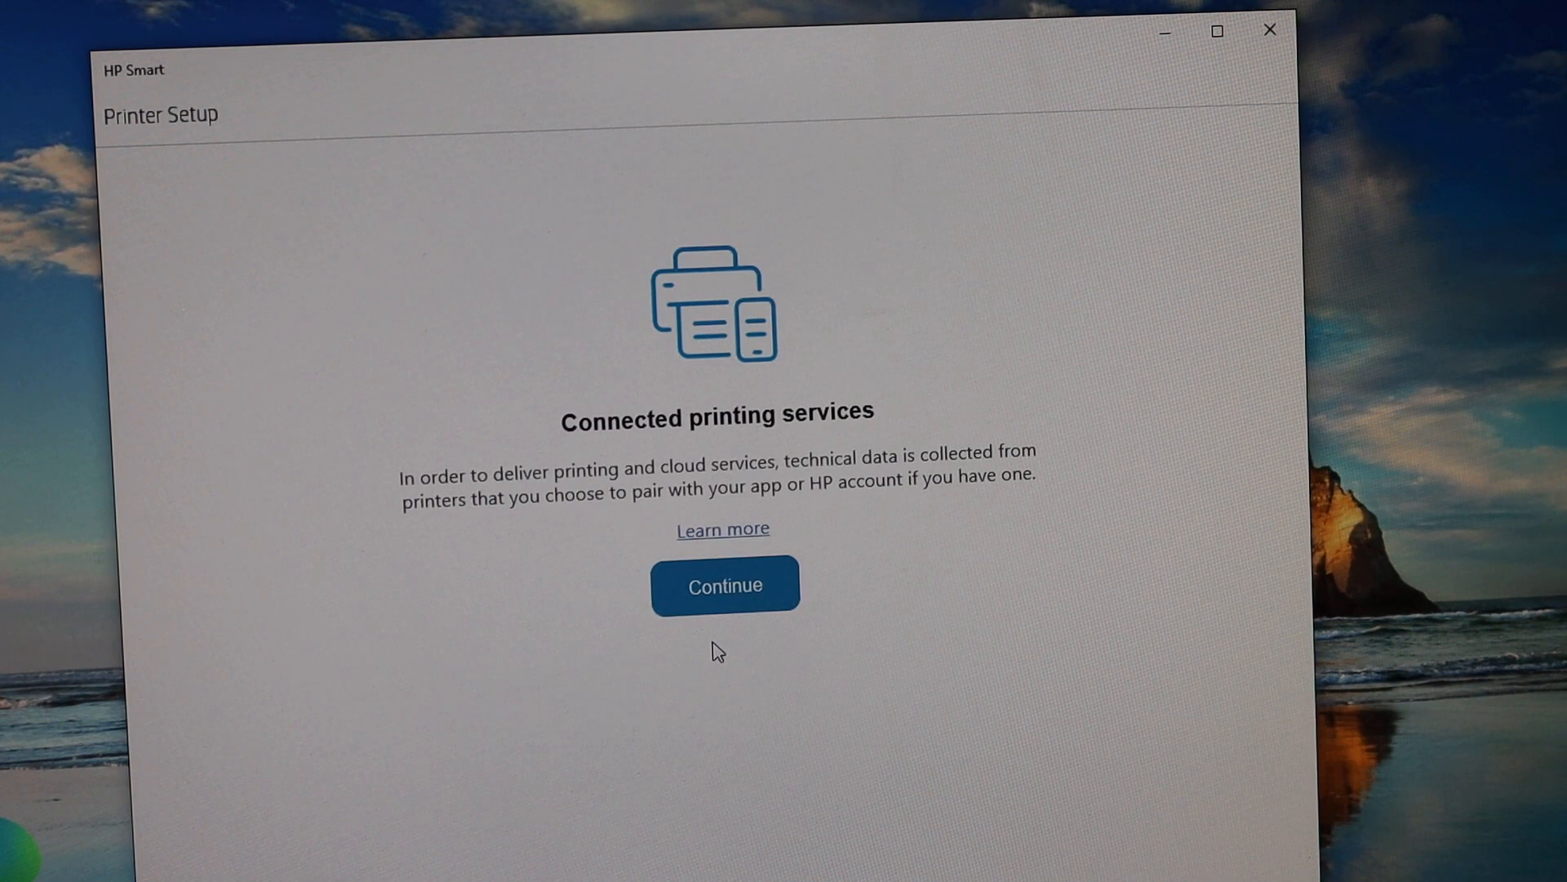
mouse_move(723, 603)
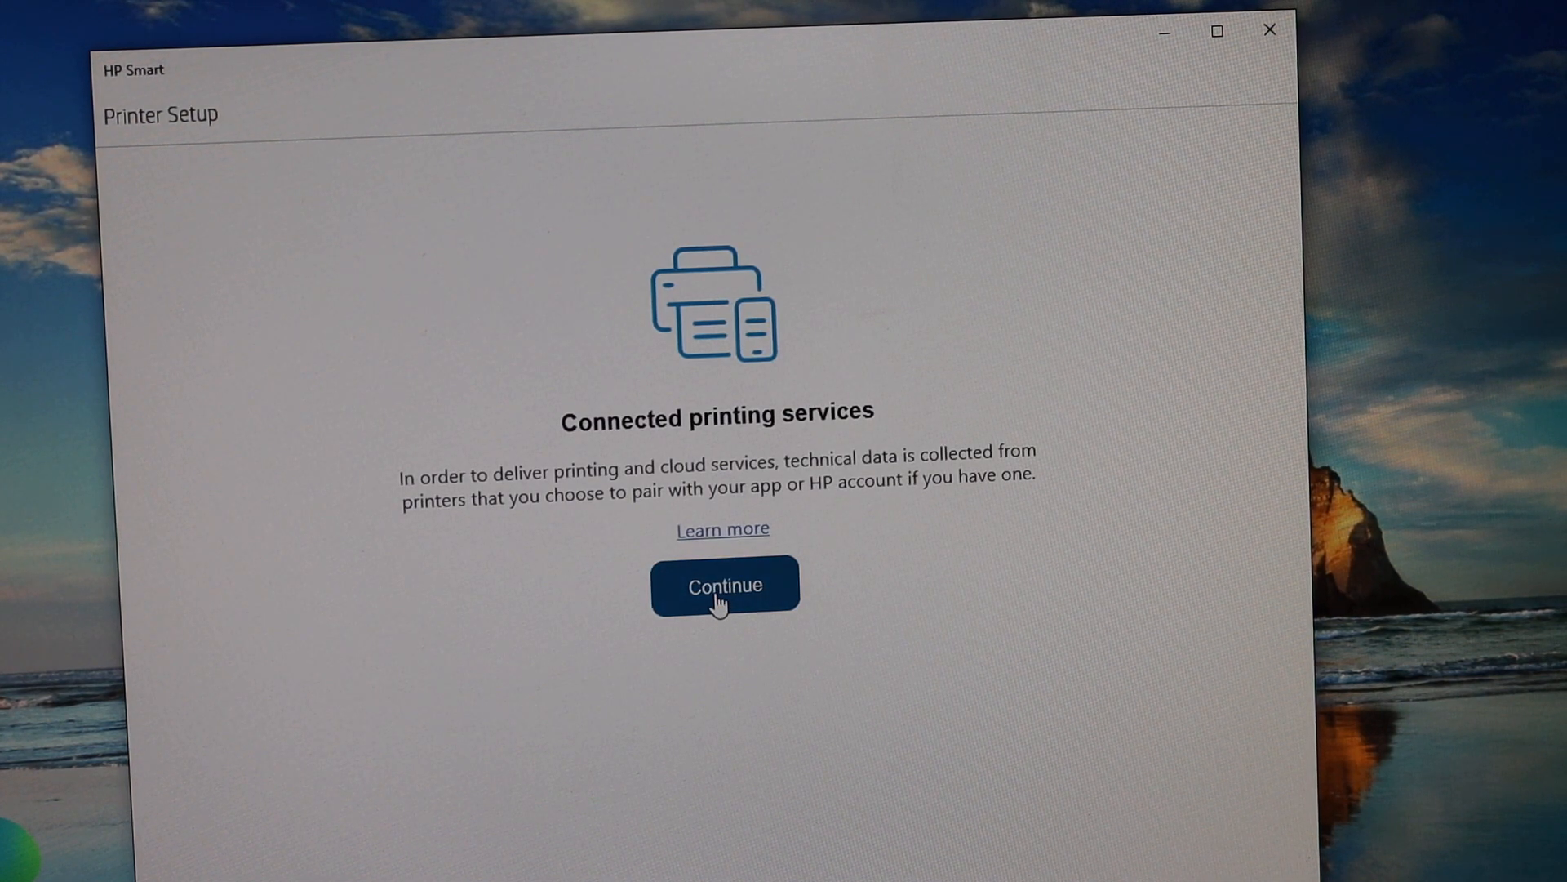
left_click(724, 585)
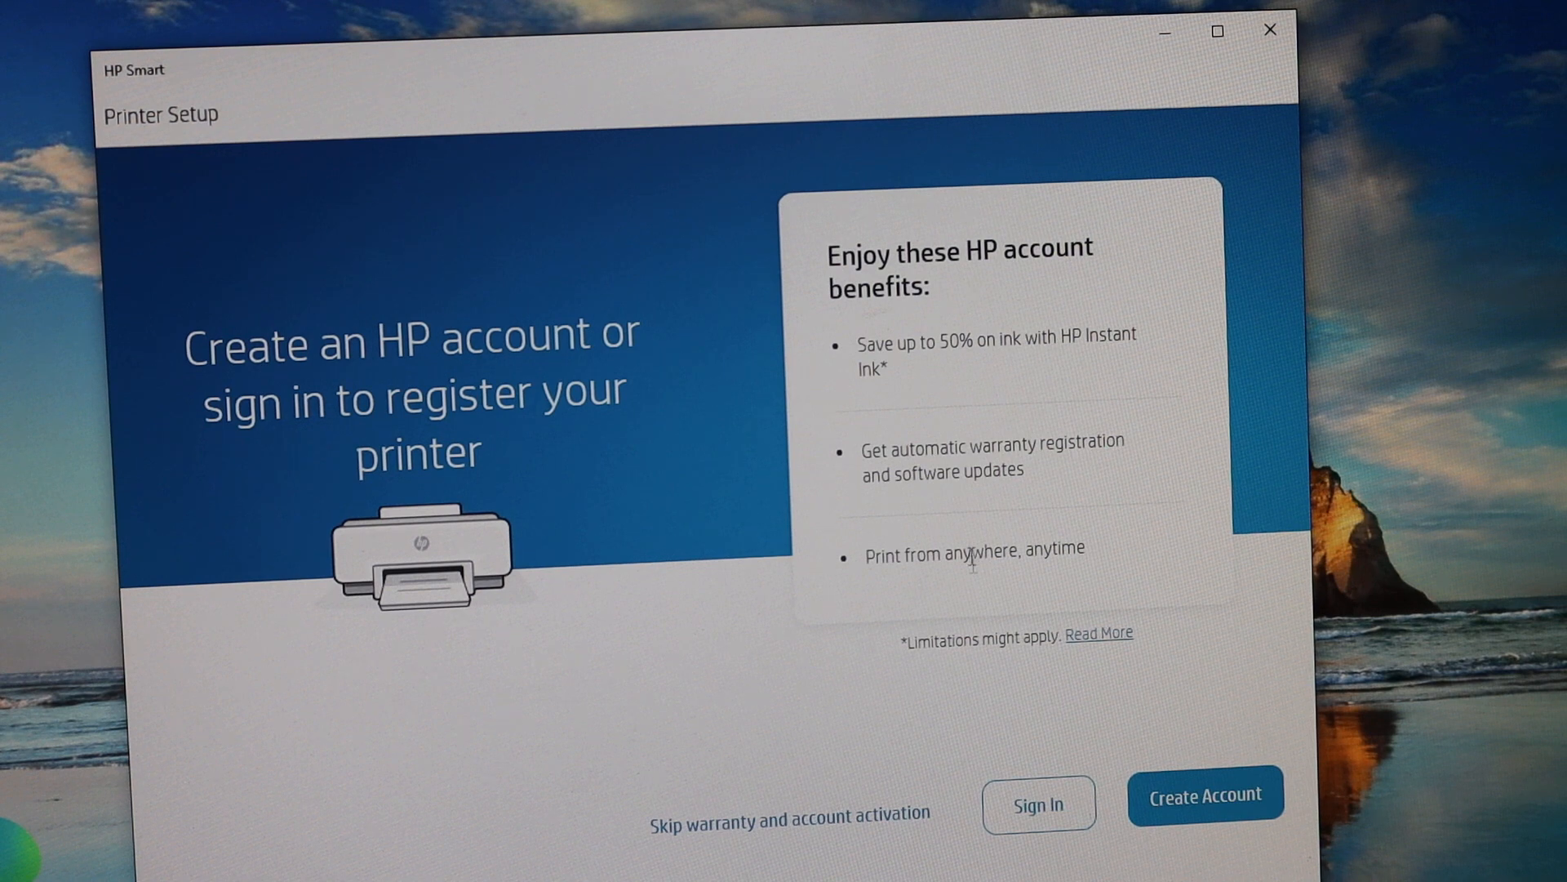
mouse_move(799, 832)
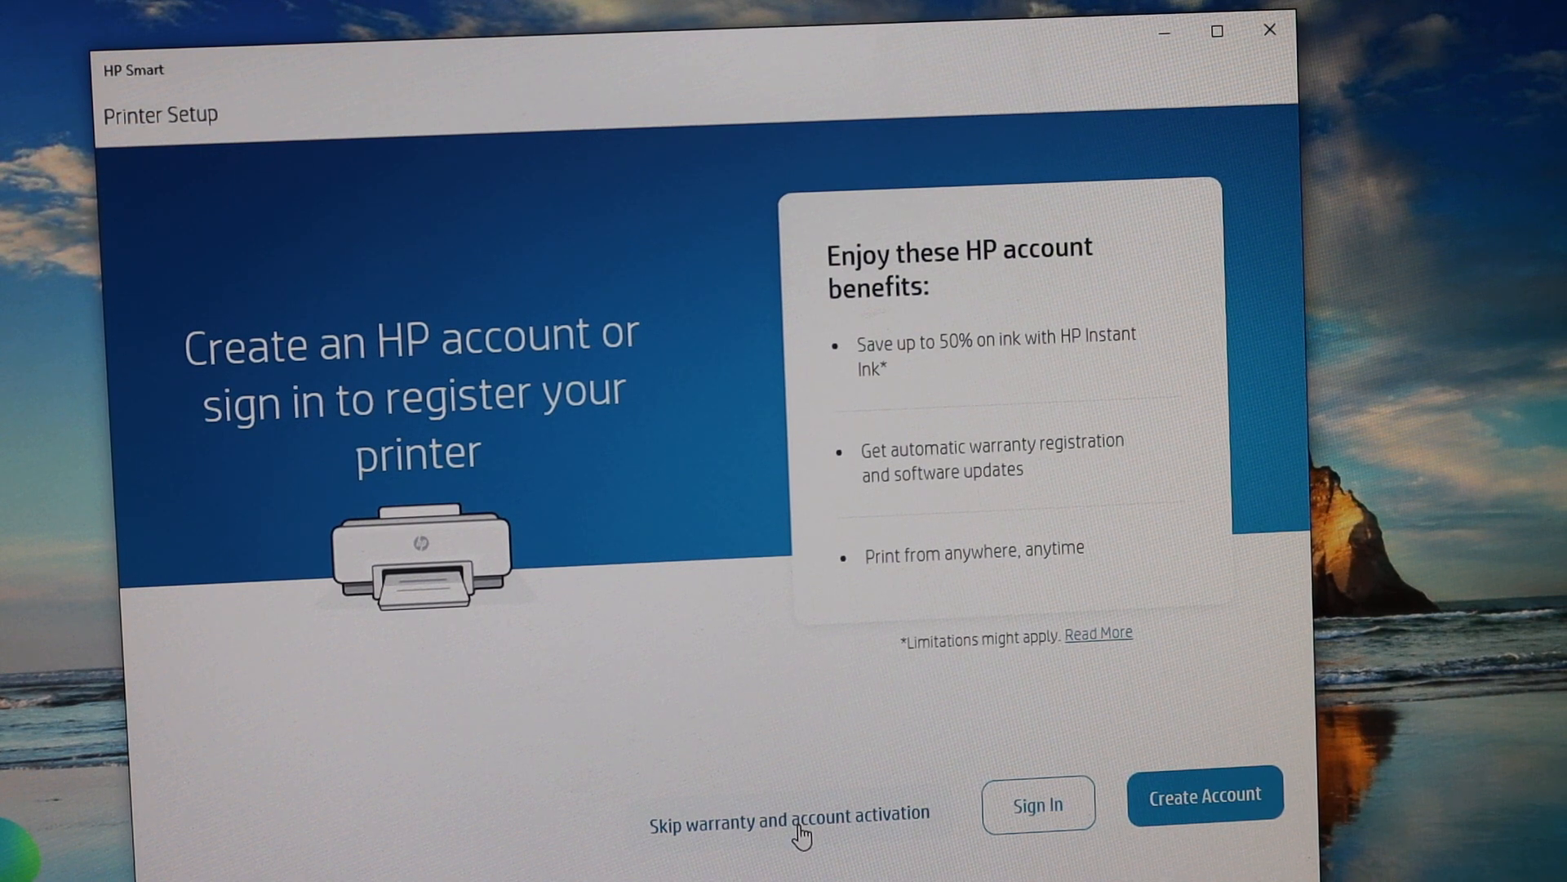
Step: Skip warranty registration and account activation so the printer reports ready to print
left_click(787, 813)
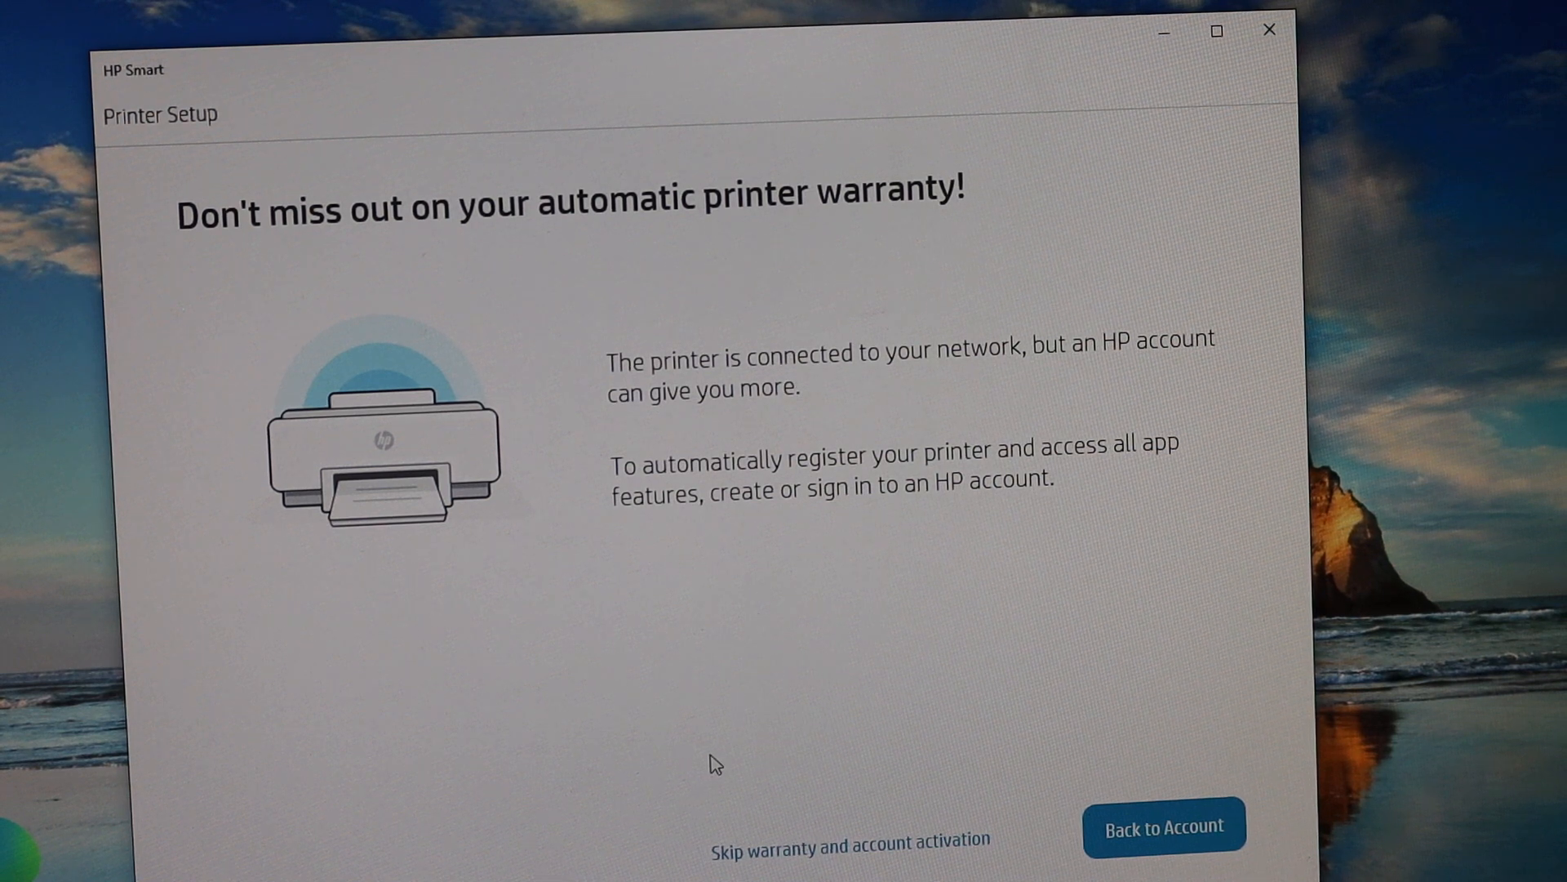
mouse_move(862, 852)
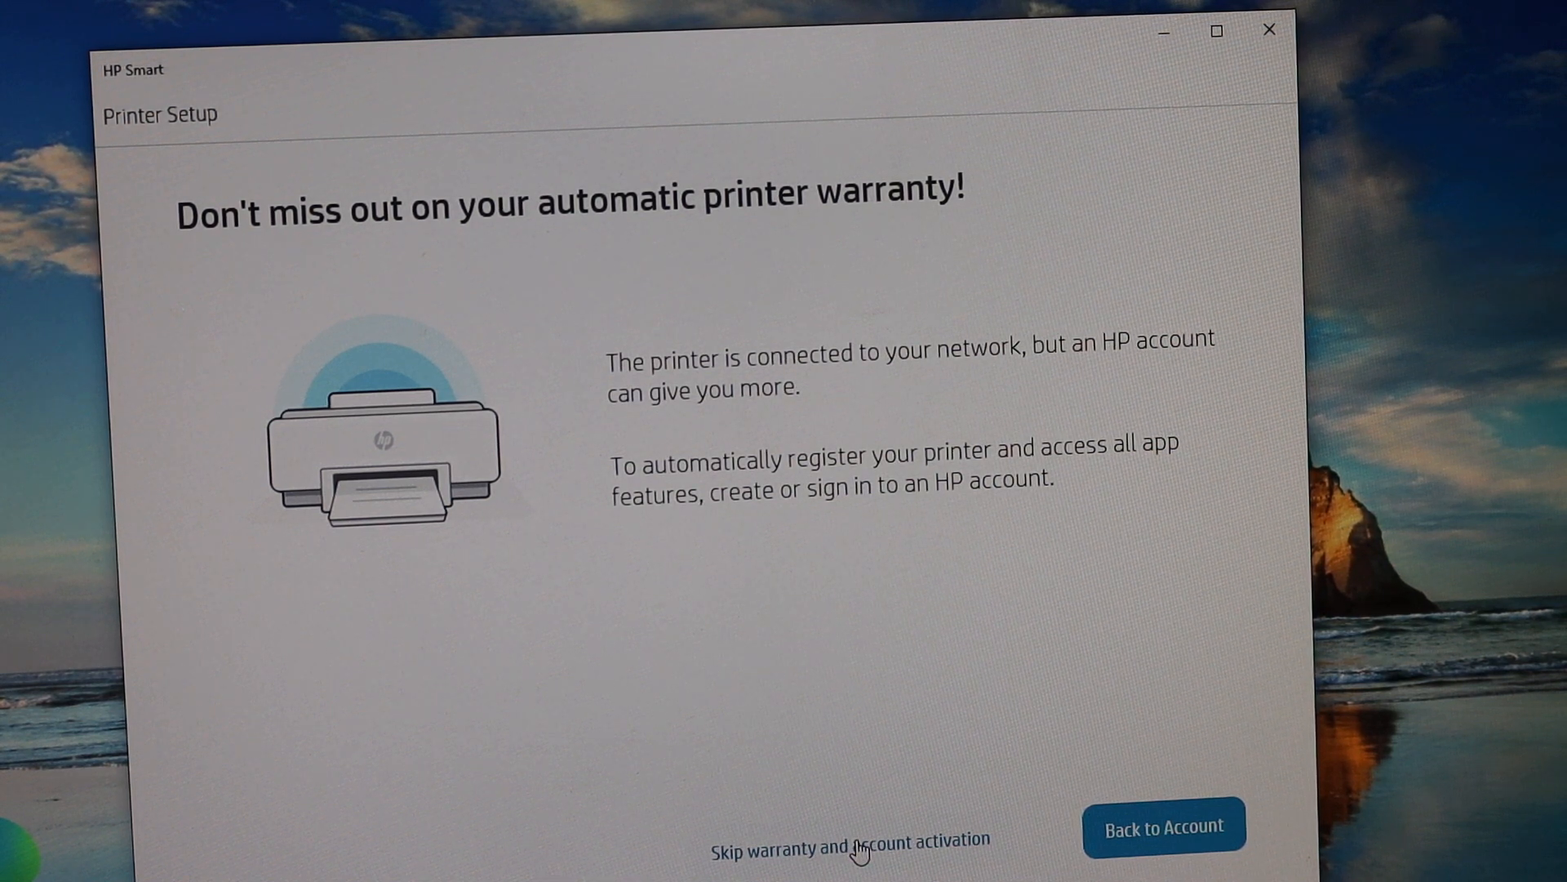
left_click(848, 840)
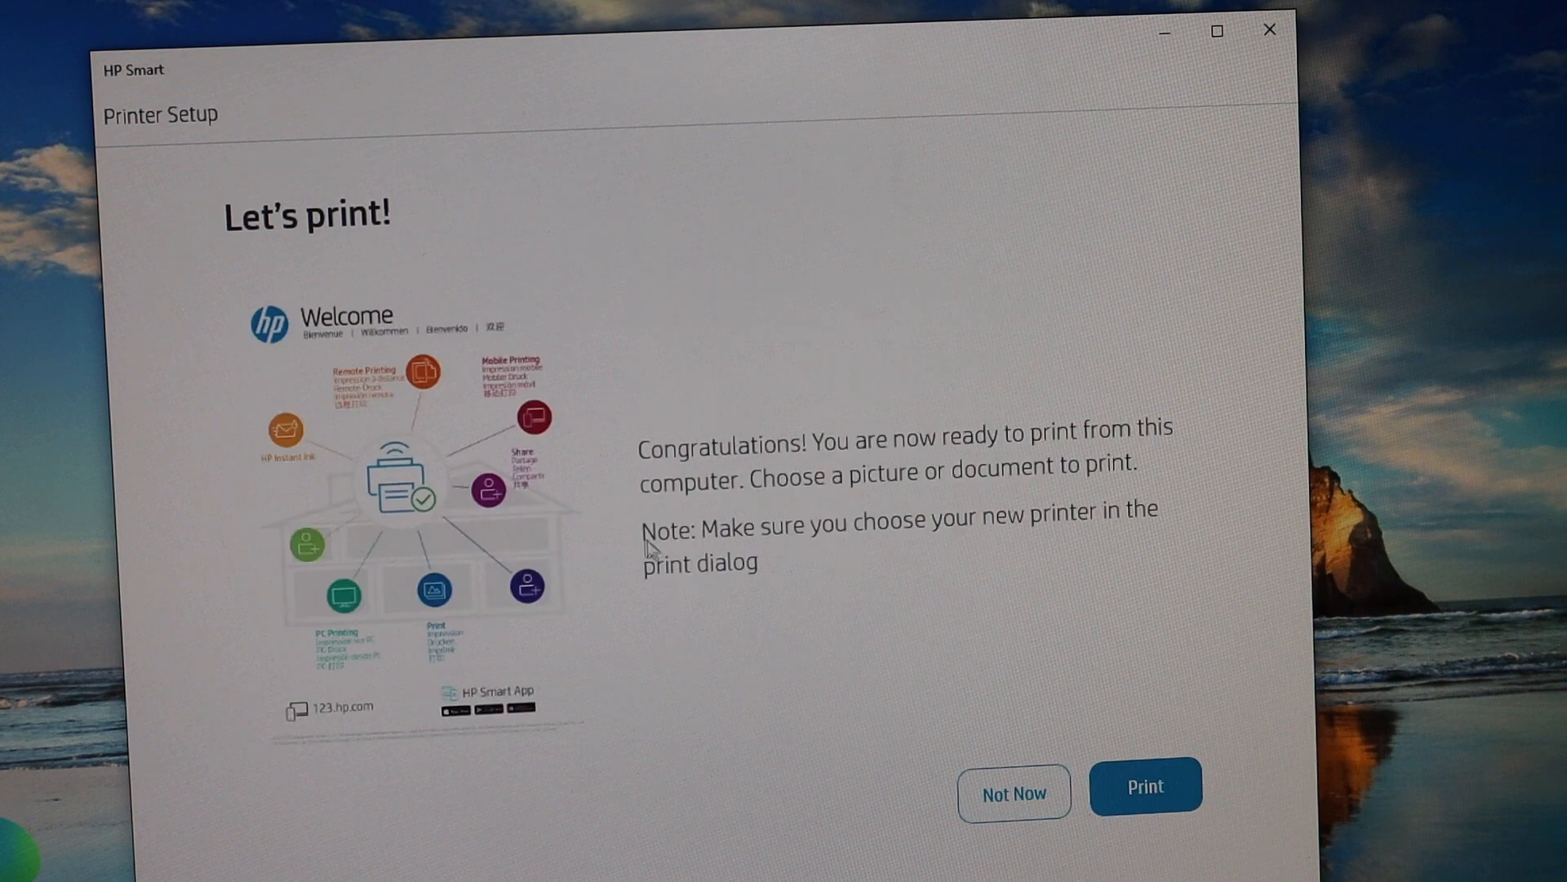
mouse_move(772, 609)
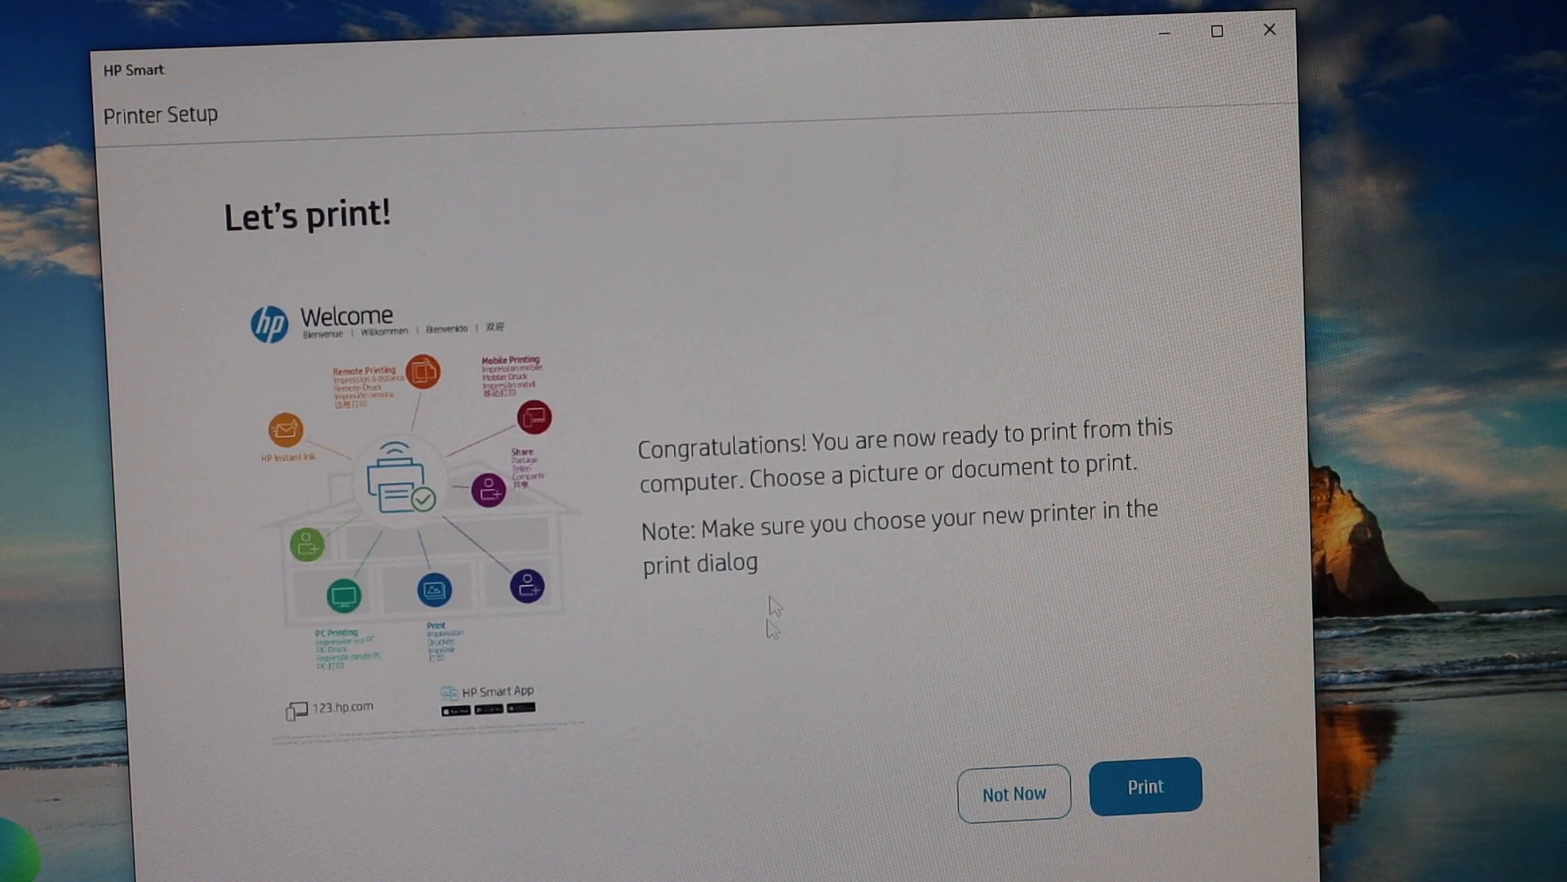
mouse_move(965, 679)
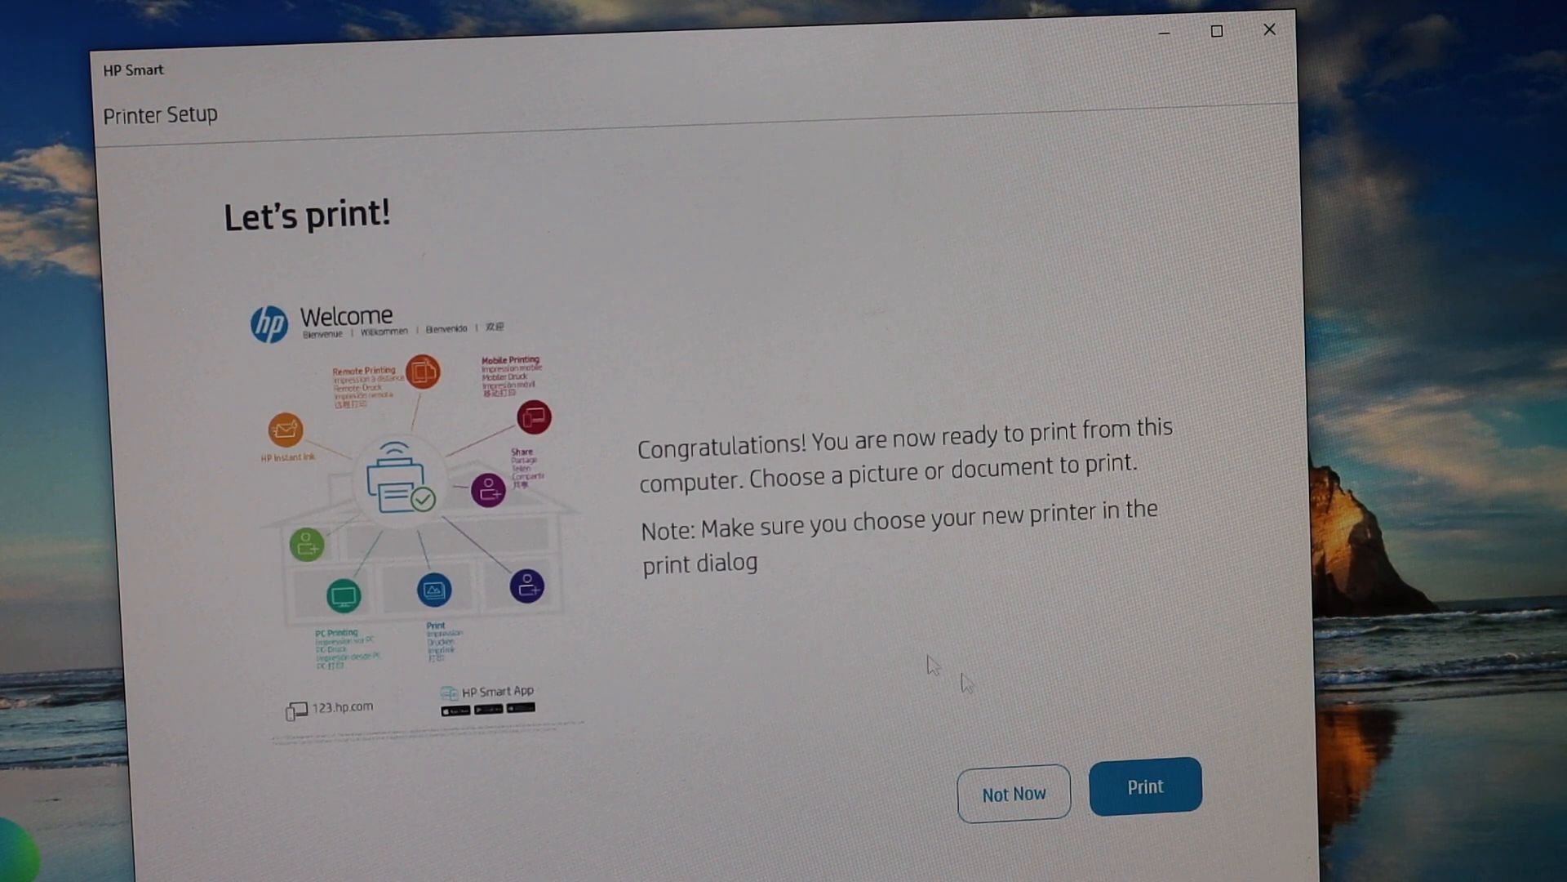
mouse_move(1013, 794)
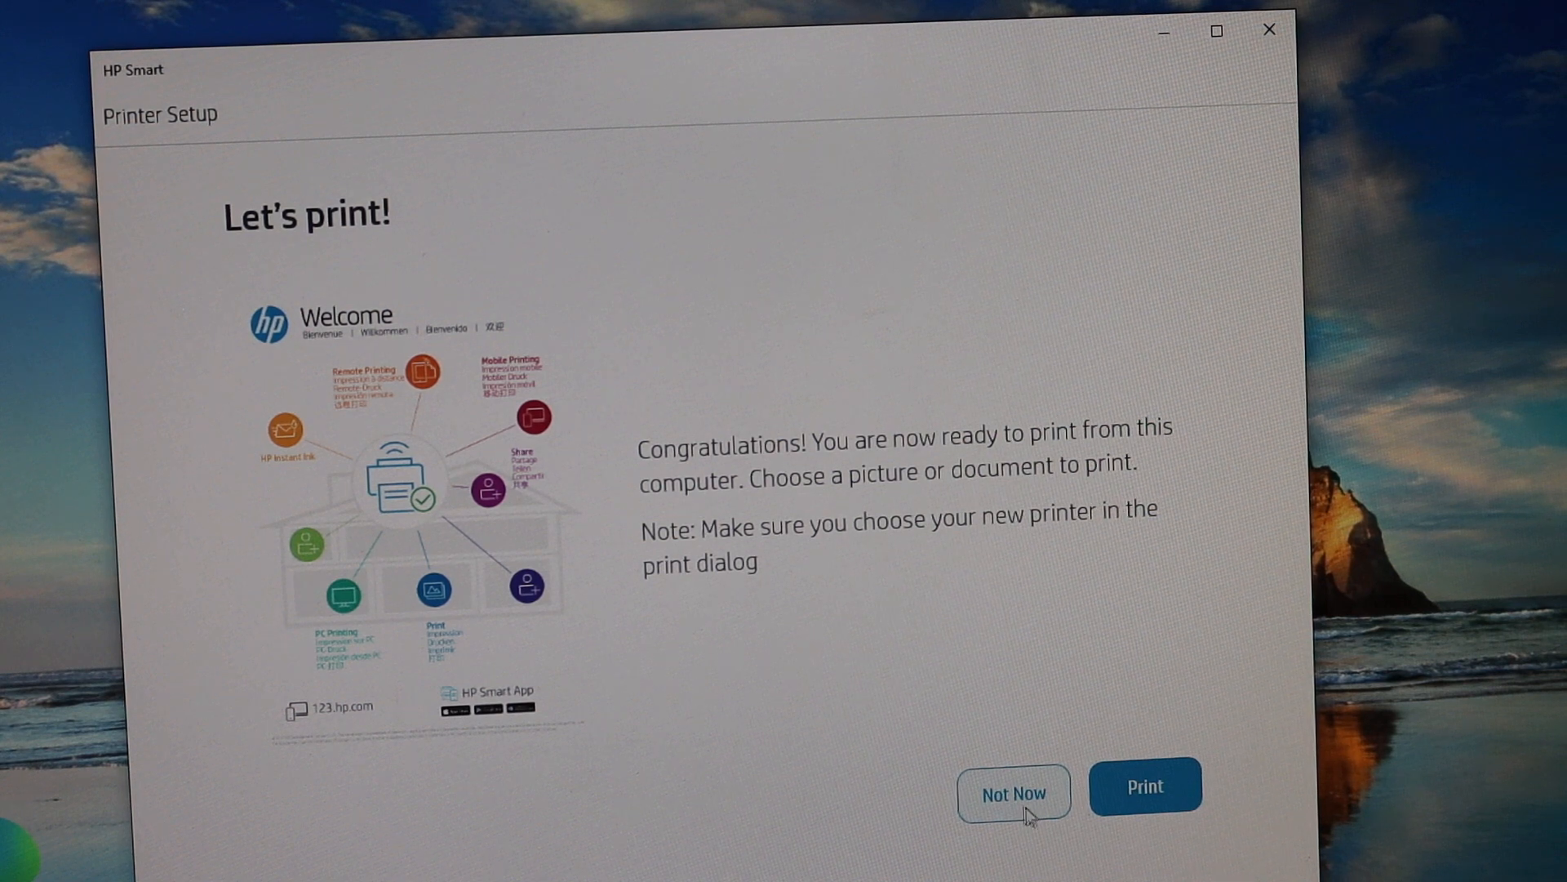
mouse_move(1006, 805)
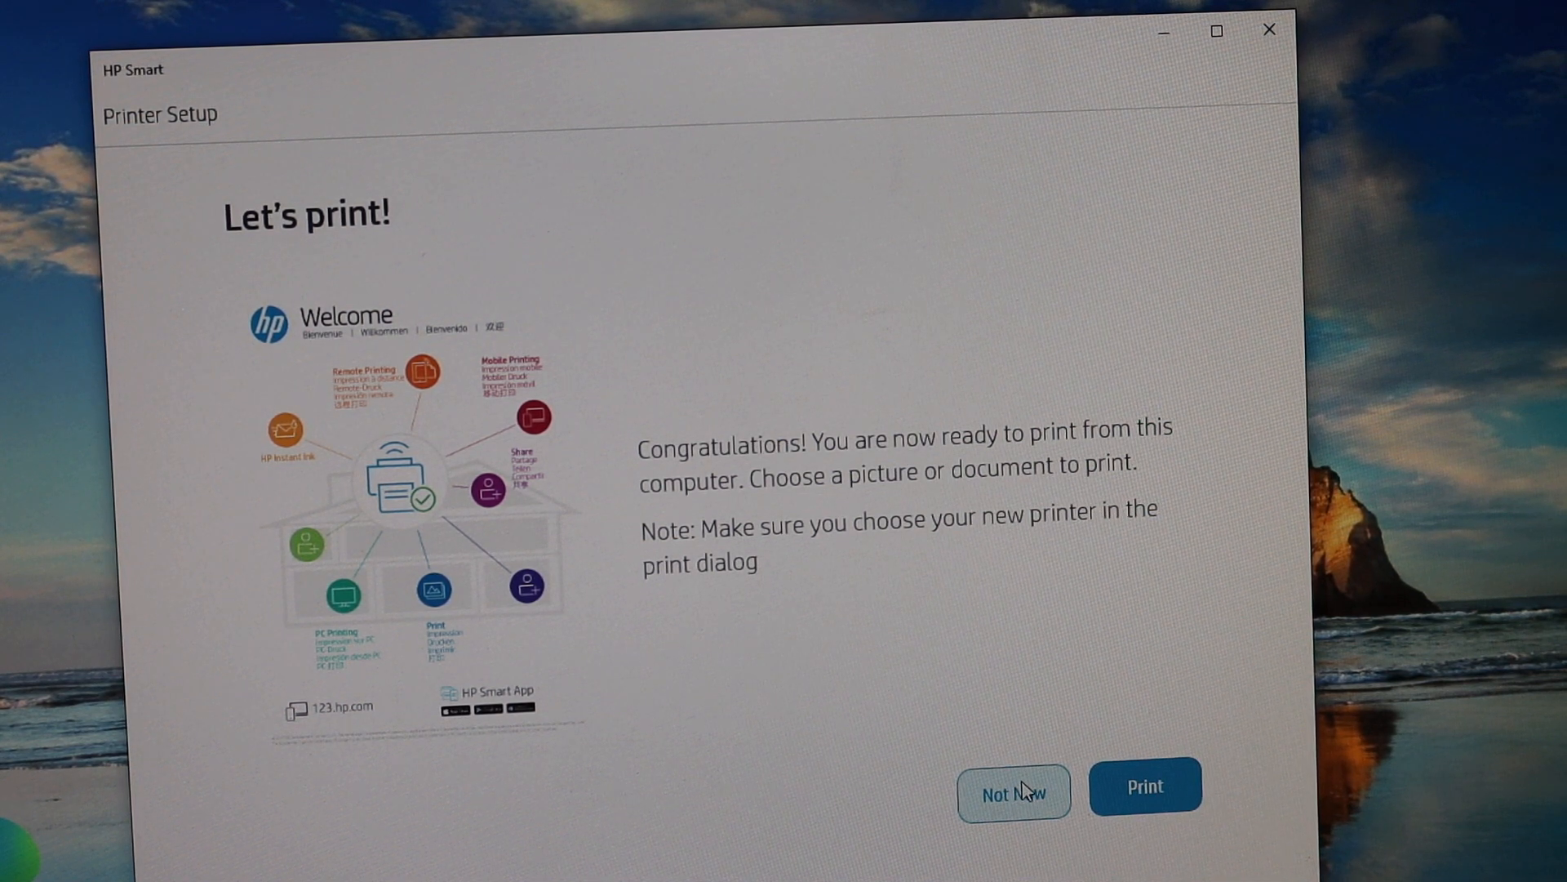
Step: Decline printing now and dismiss the Smart Tasks promotion to show the DeskJet 3700's ink levels
left_click(1012, 793)
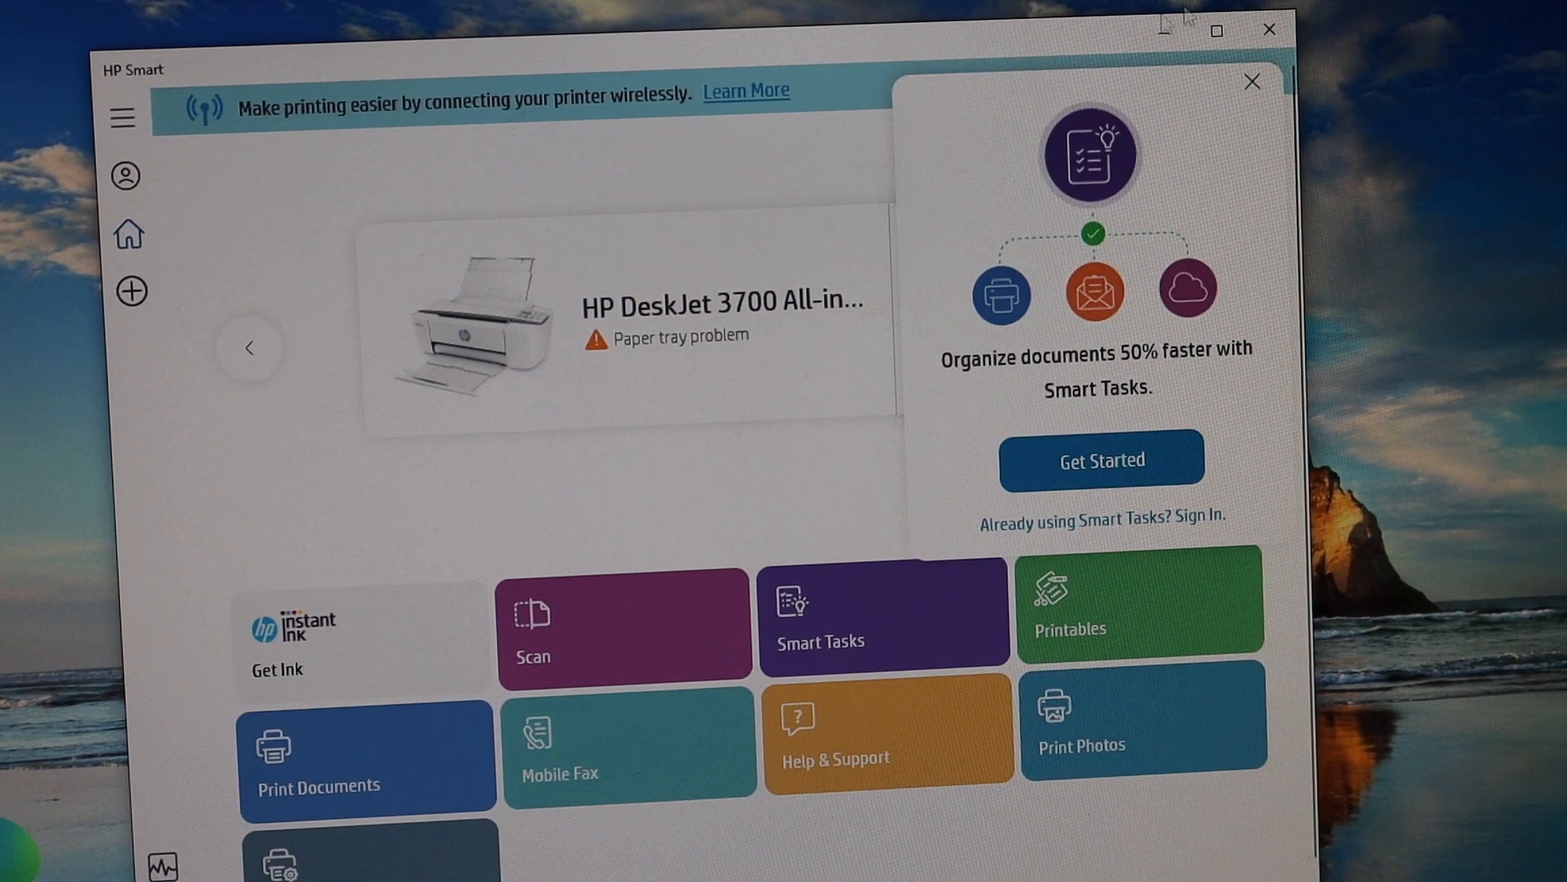
left_click(1253, 82)
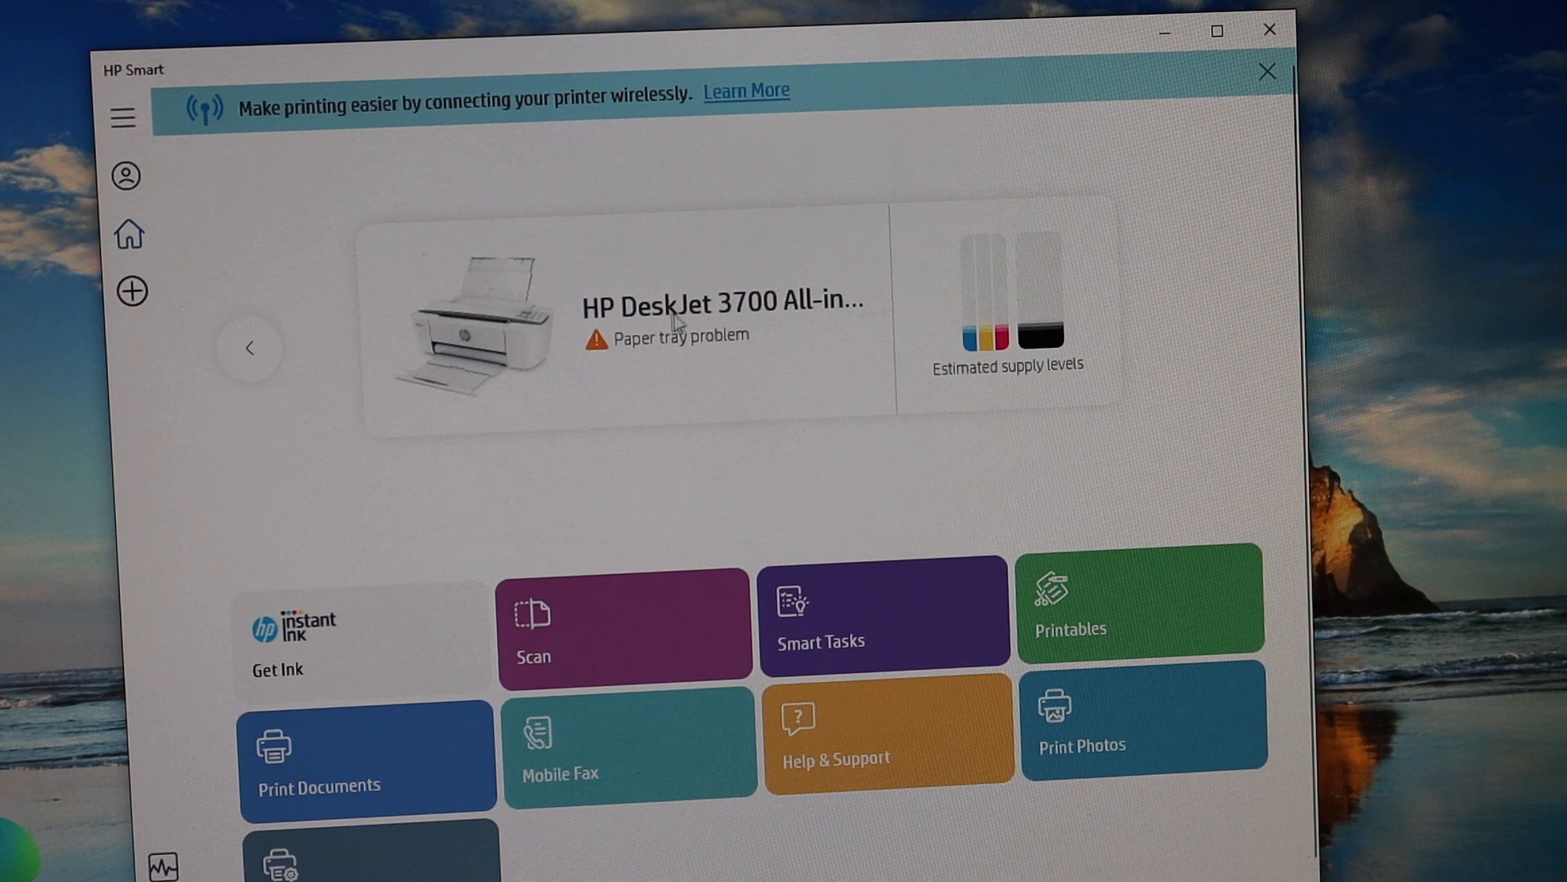
mouse_move(710, 346)
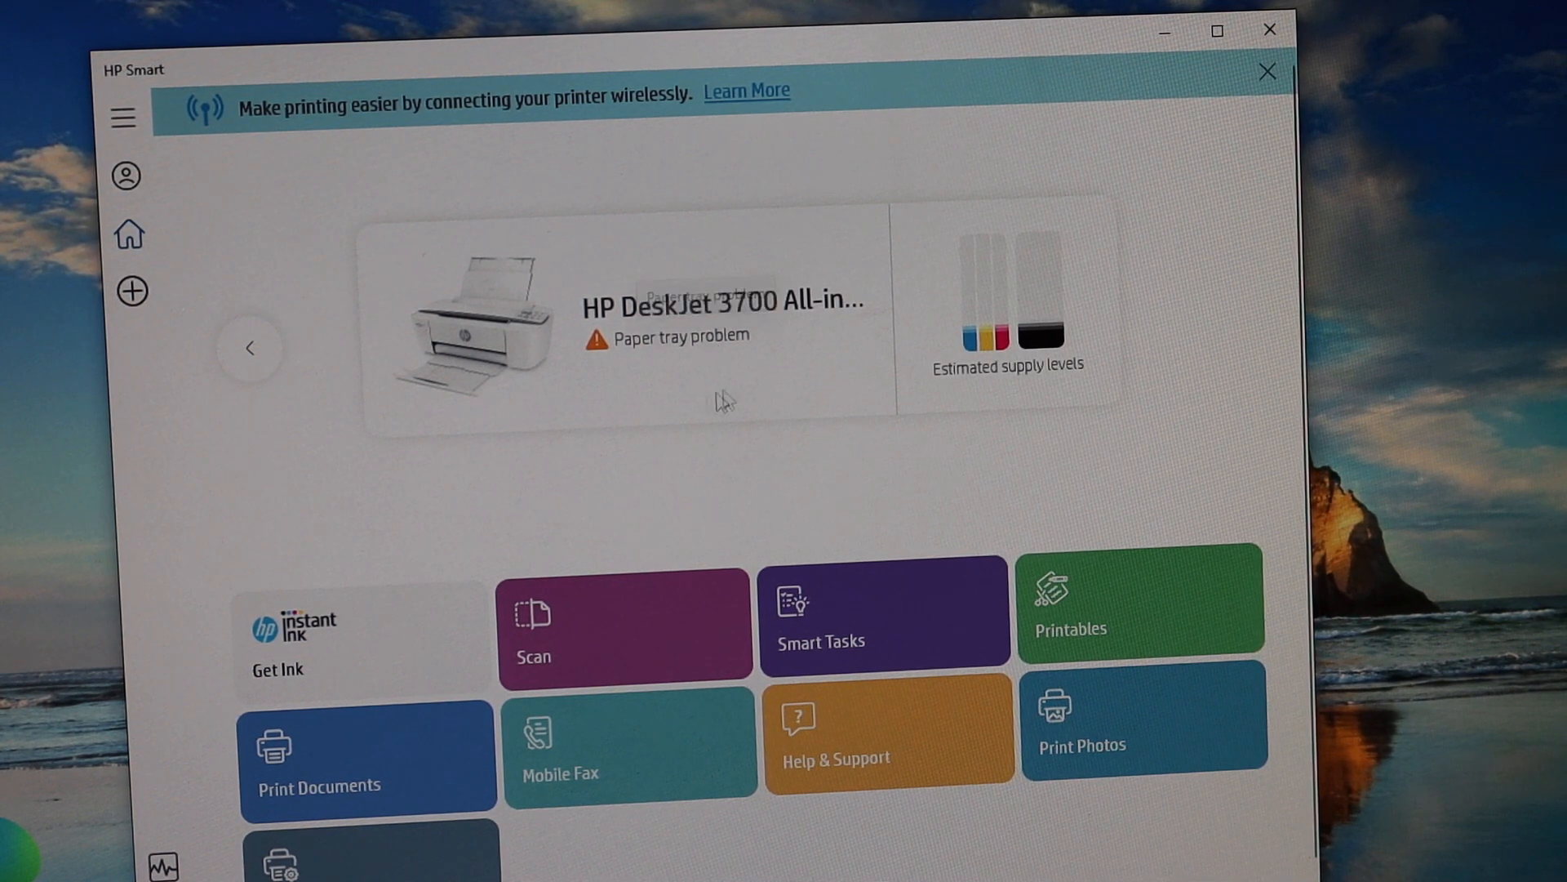
mouse_move(702, 540)
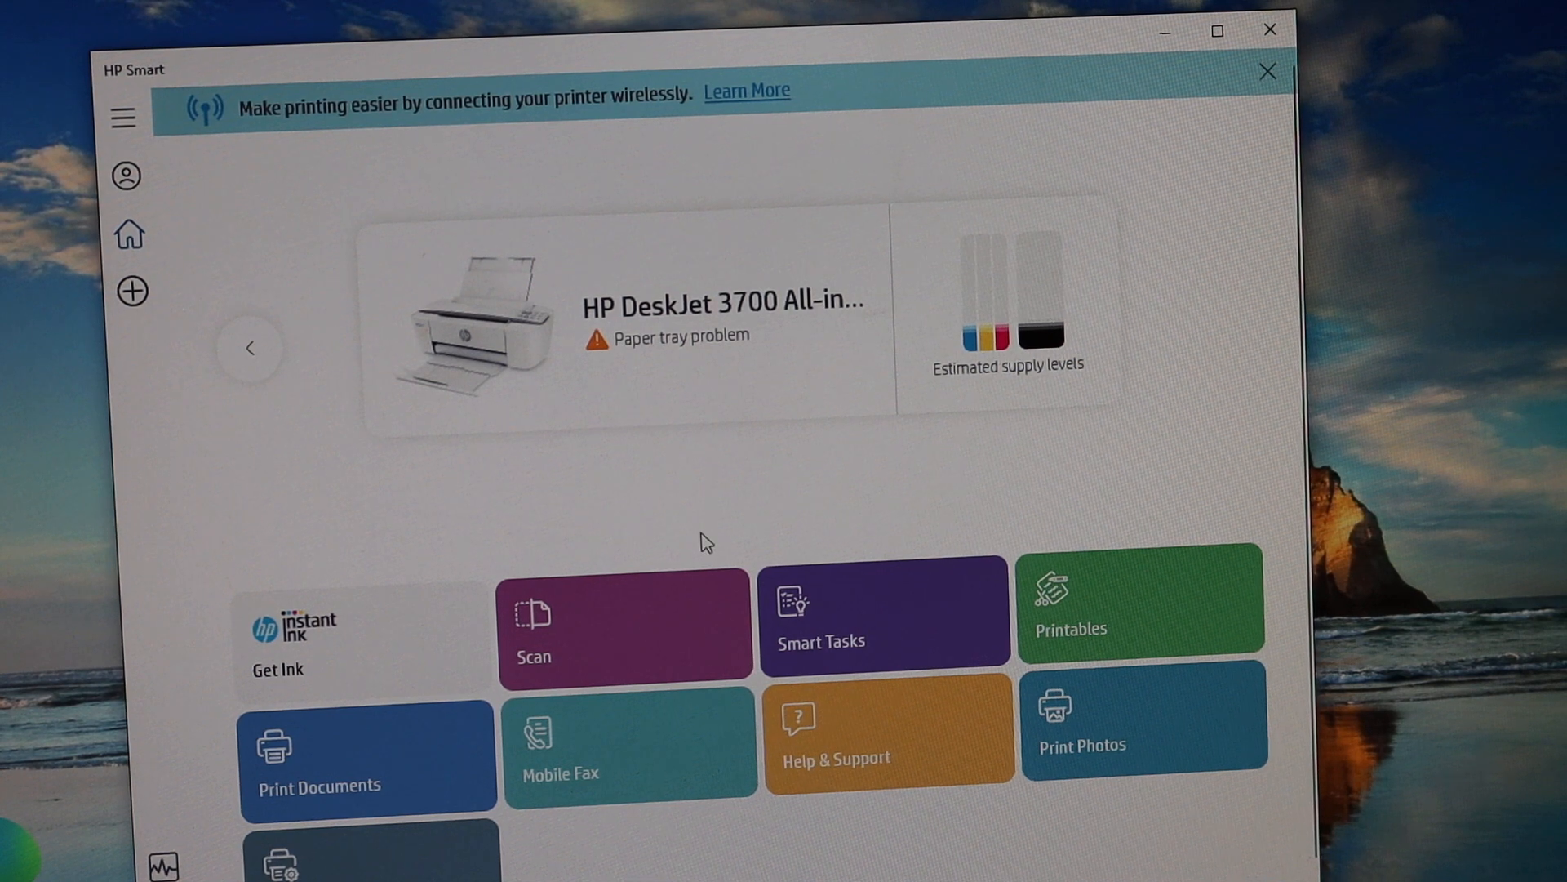
mouse_move(616, 559)
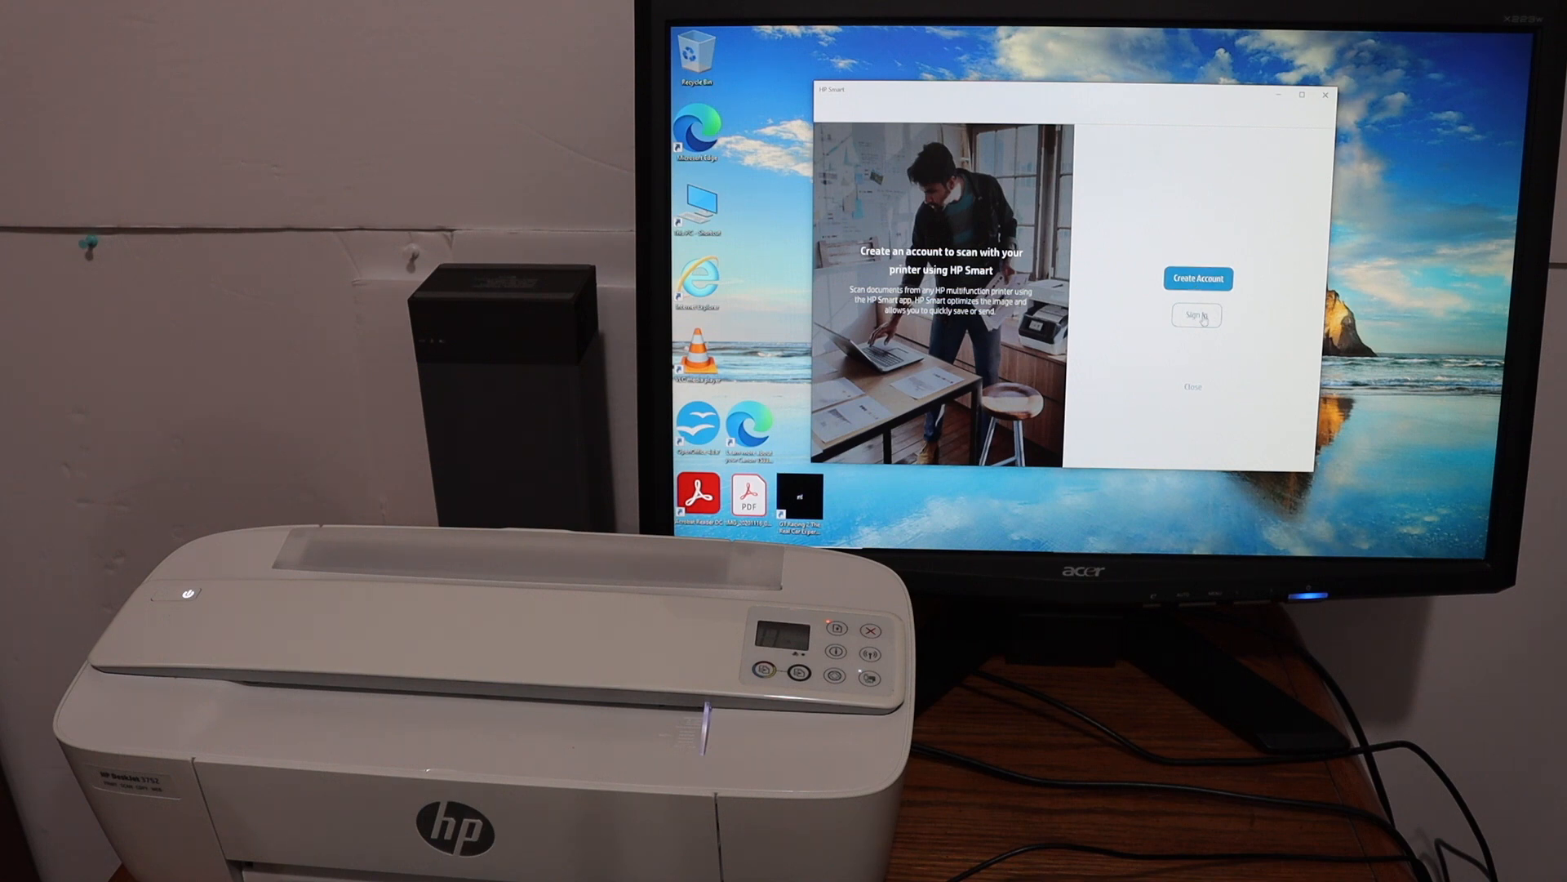
Step: Skip account creation, clear the auto-enhancements notice and scan the loaded document
left_click(1195, 315)
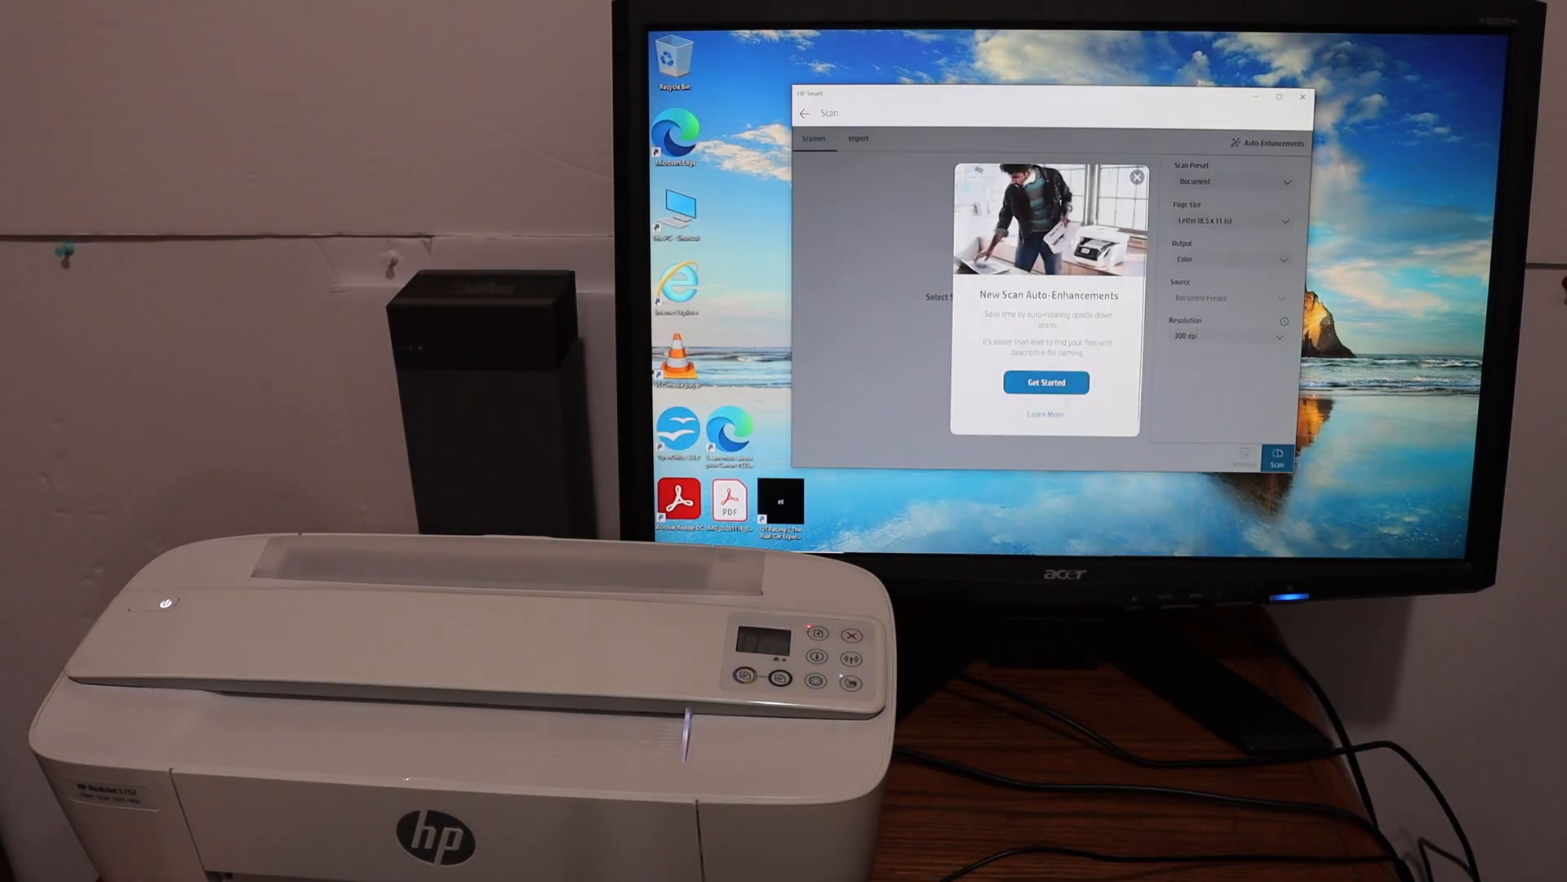
left_click(1138, 176)
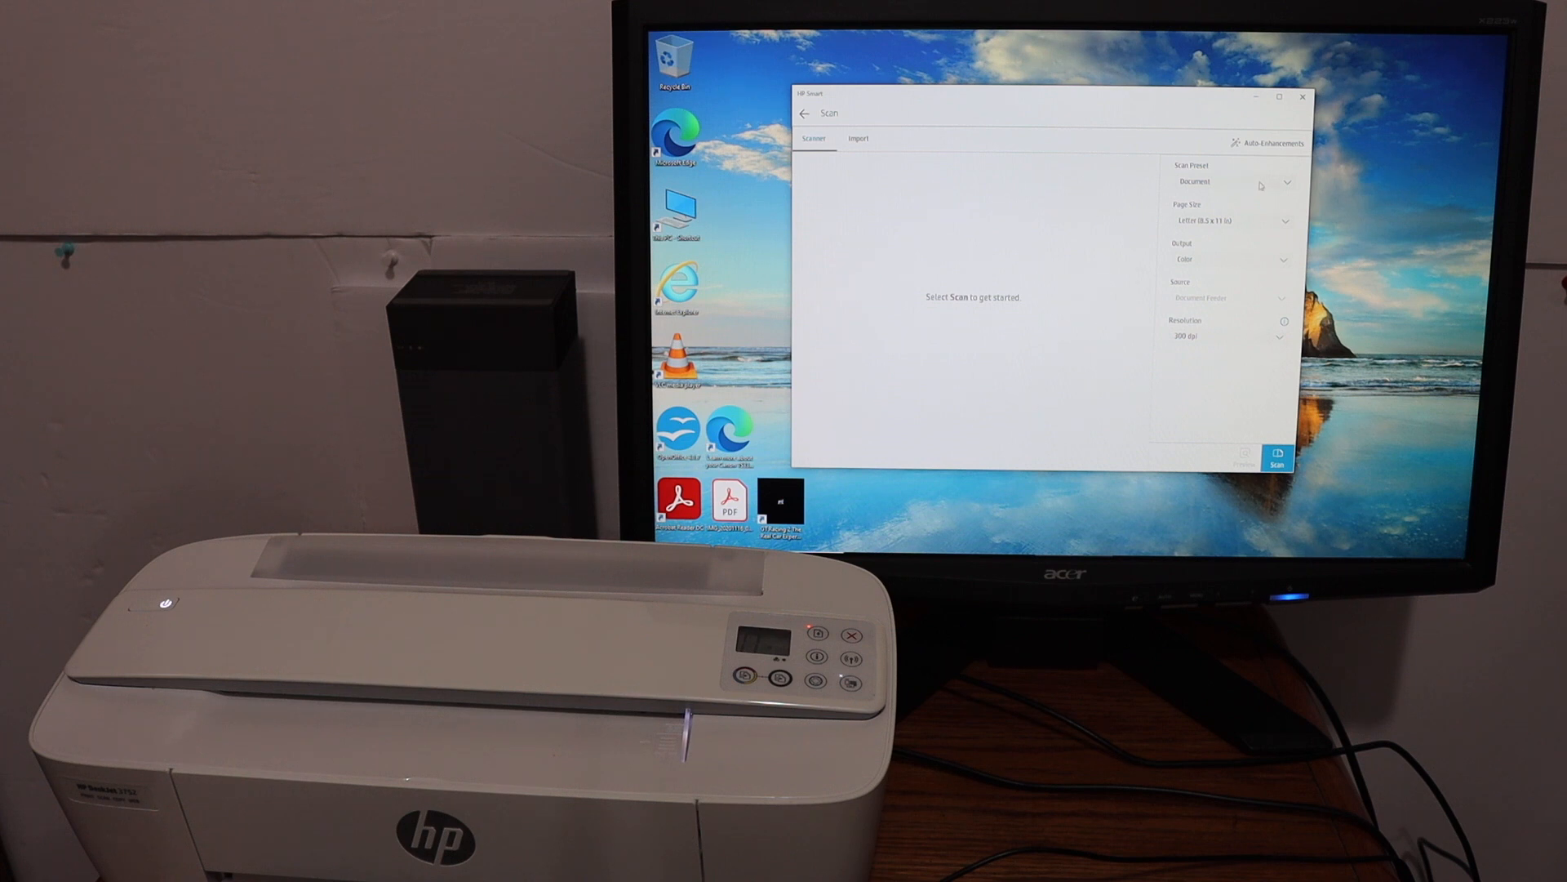
mouse_move(1251, 264)
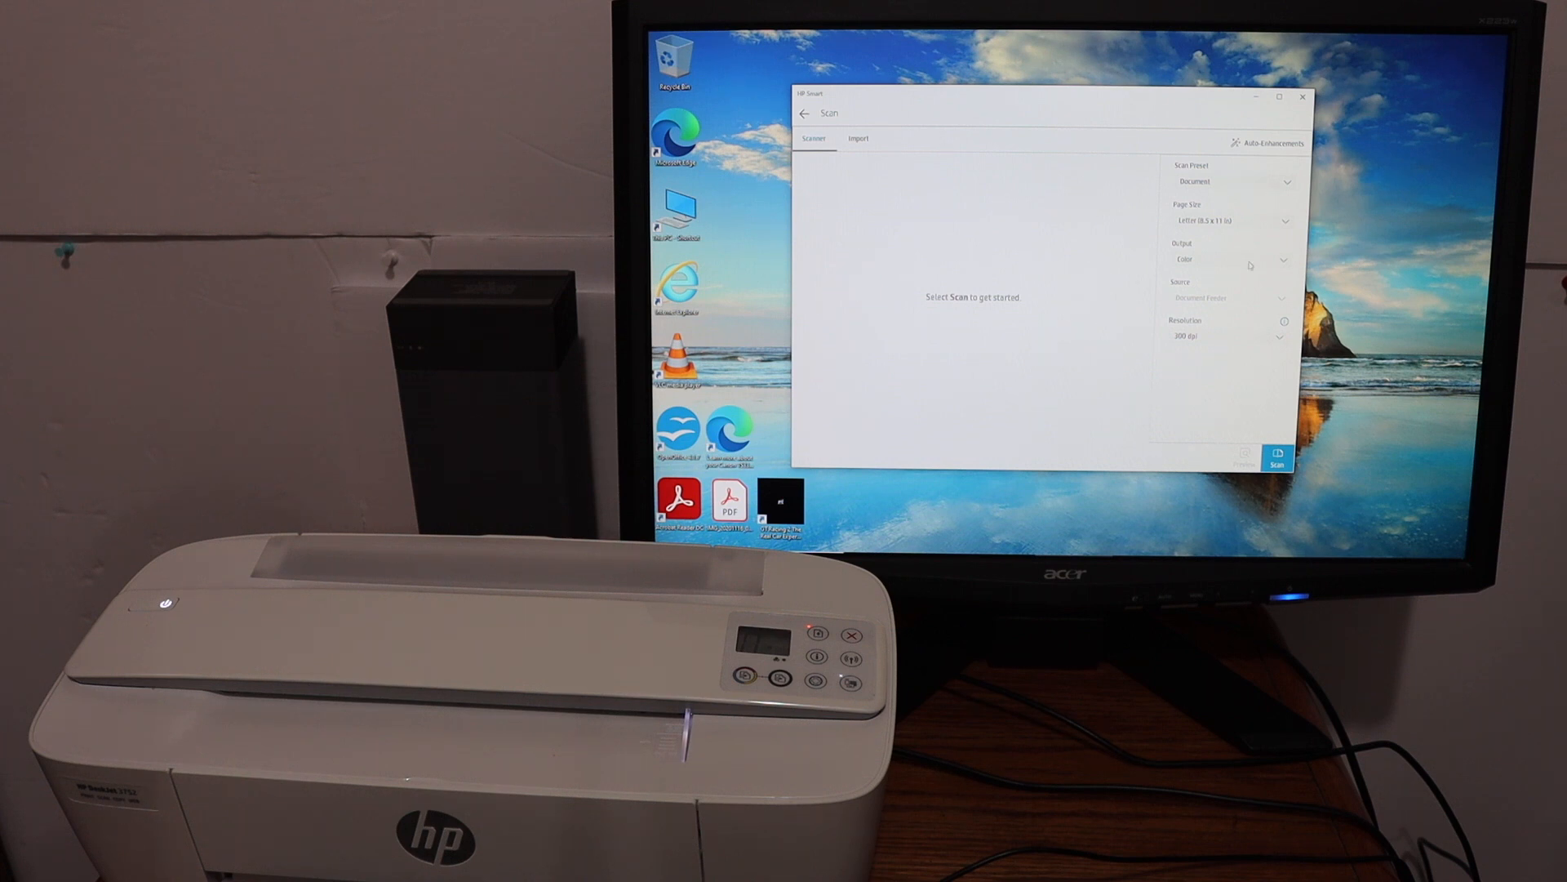
mouse_move(1217, 343)
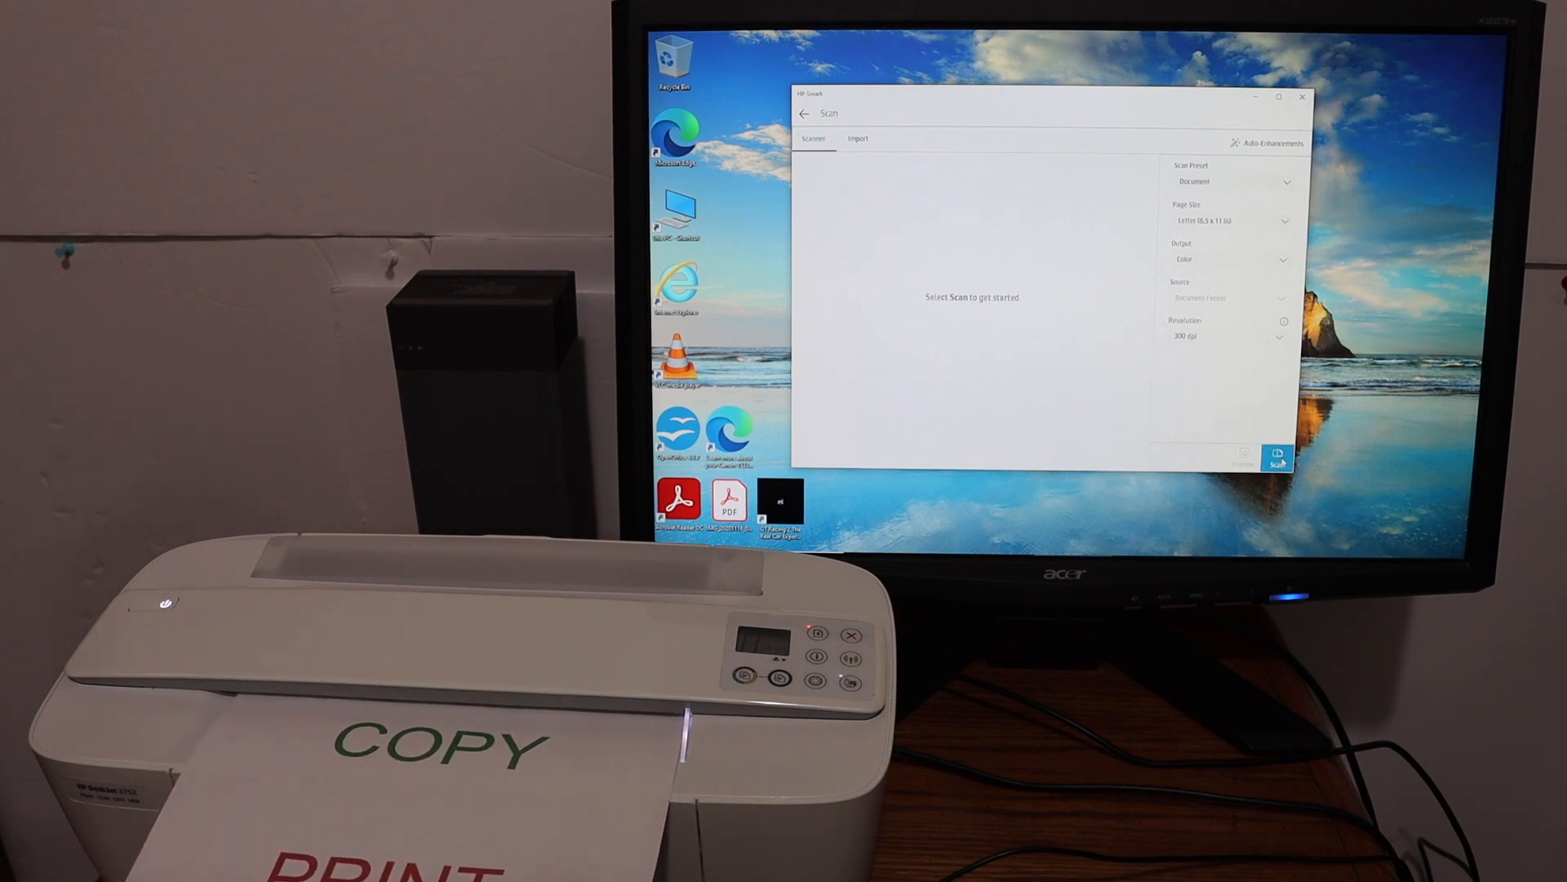
left_click(1277, 457)
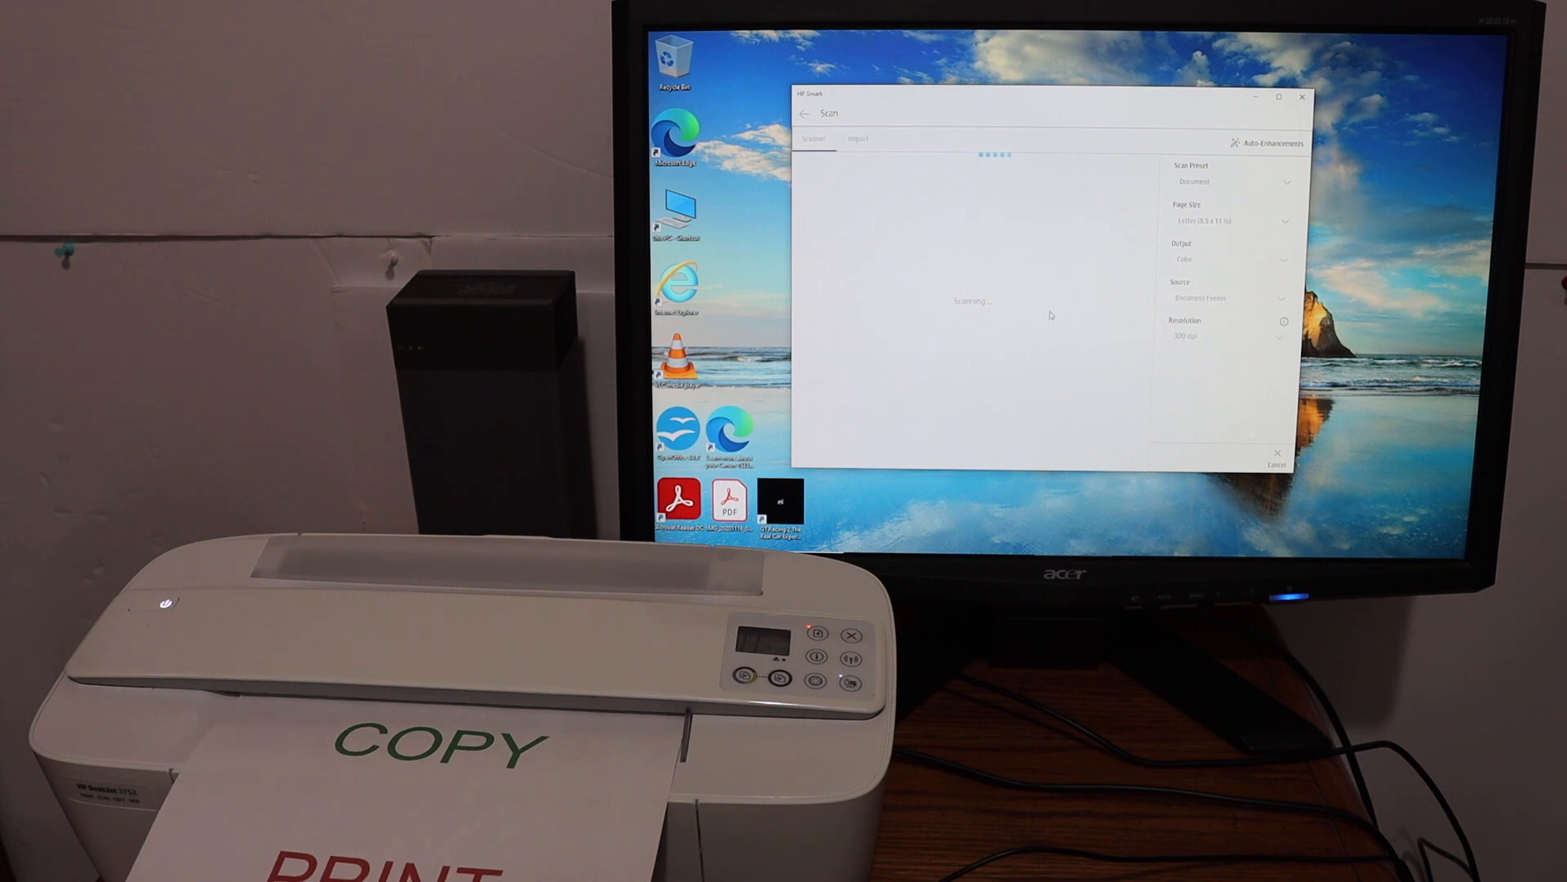